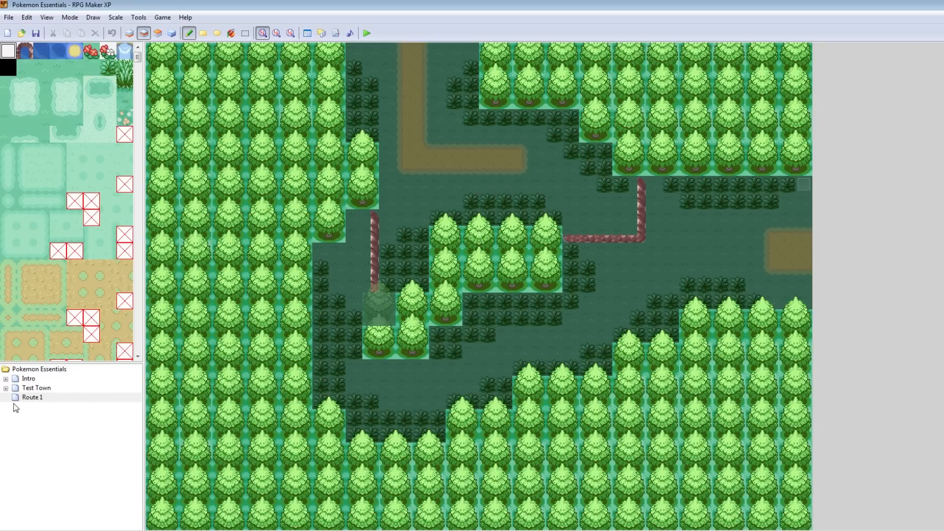
Step: Glance at Test Town, open the Route 1 map, and launch a playtest
left_click(33, 388)
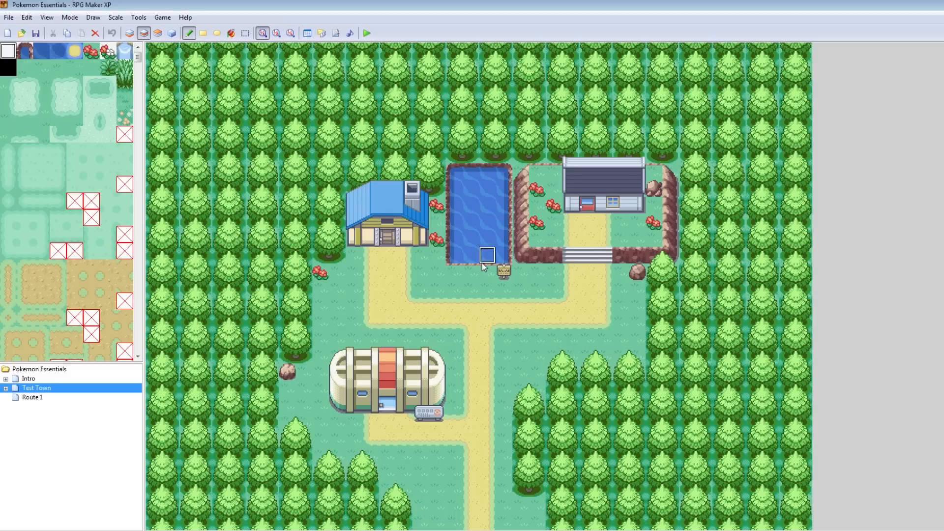
left_click(28, 398)
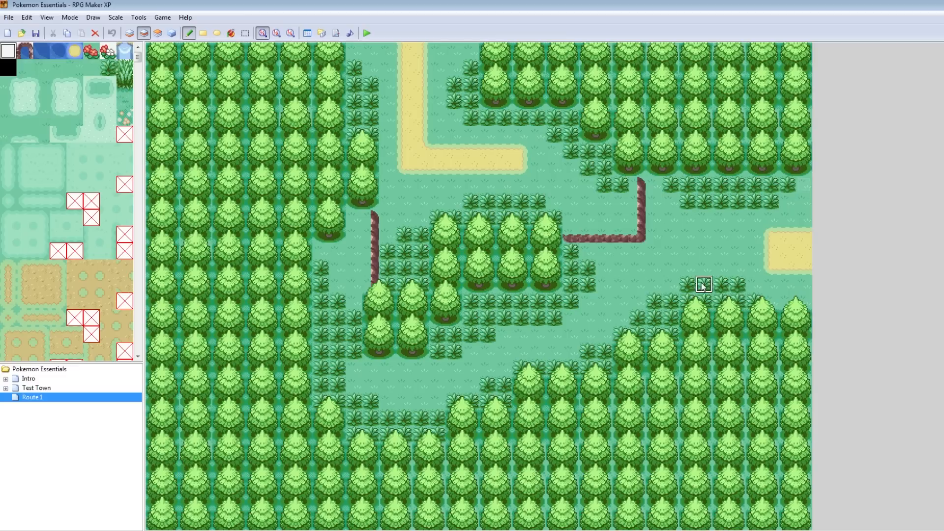
mouse_move(471, 101)
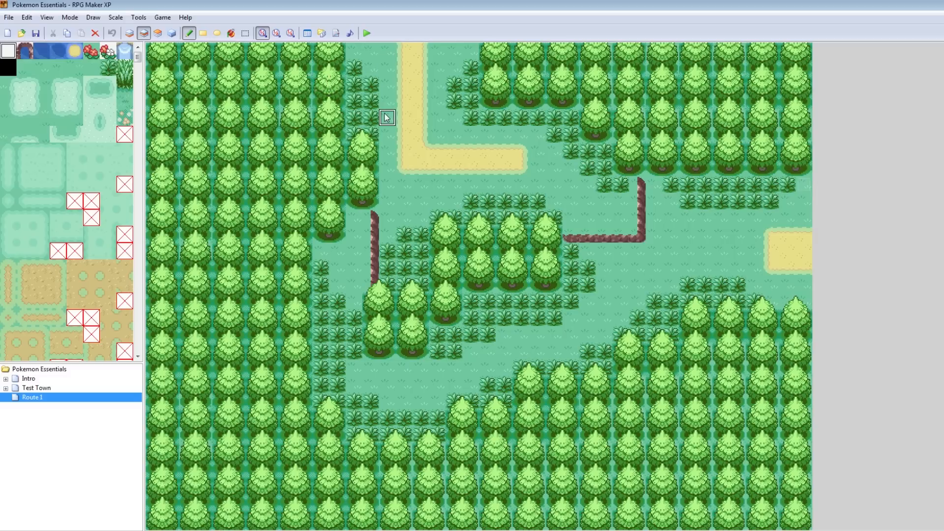
left_click(368, 32)
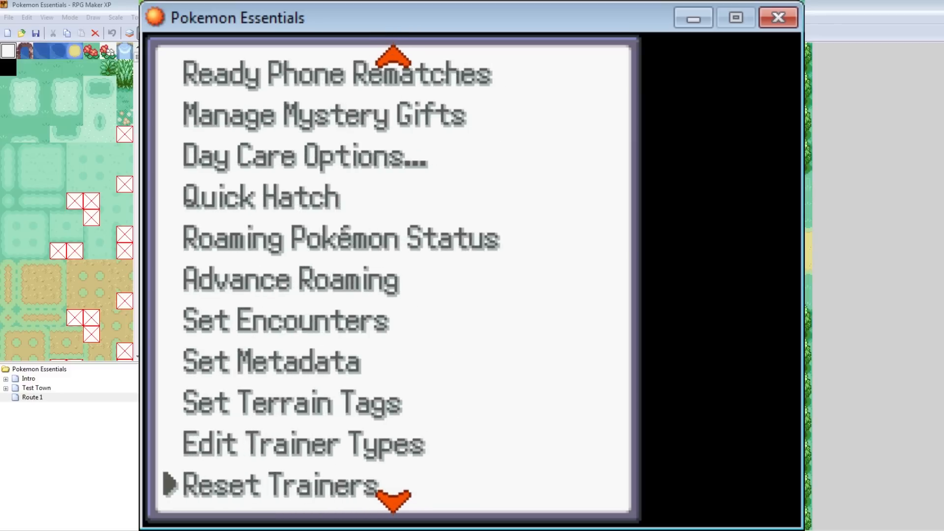
Step: Choose Set Encounters in the debug menu and pick 033 Route 1
scroll("down", 3)
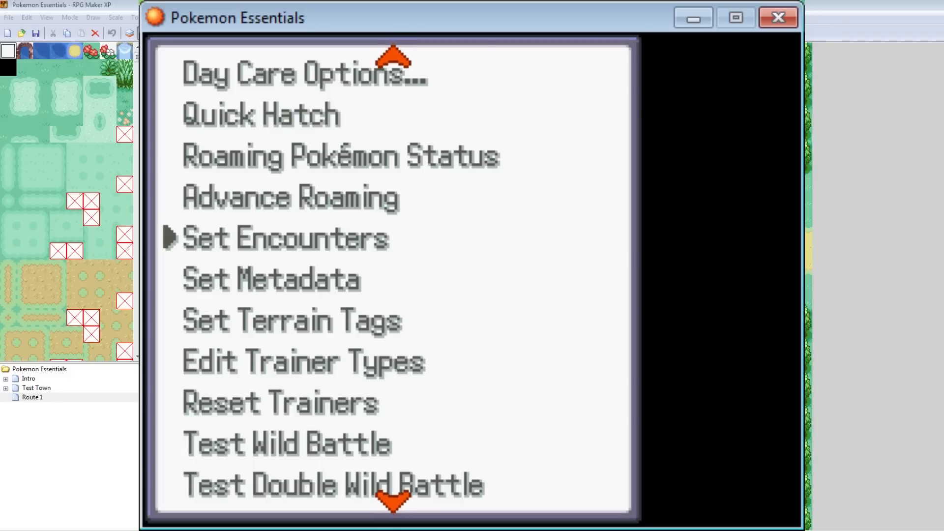
left_click(285, 237)
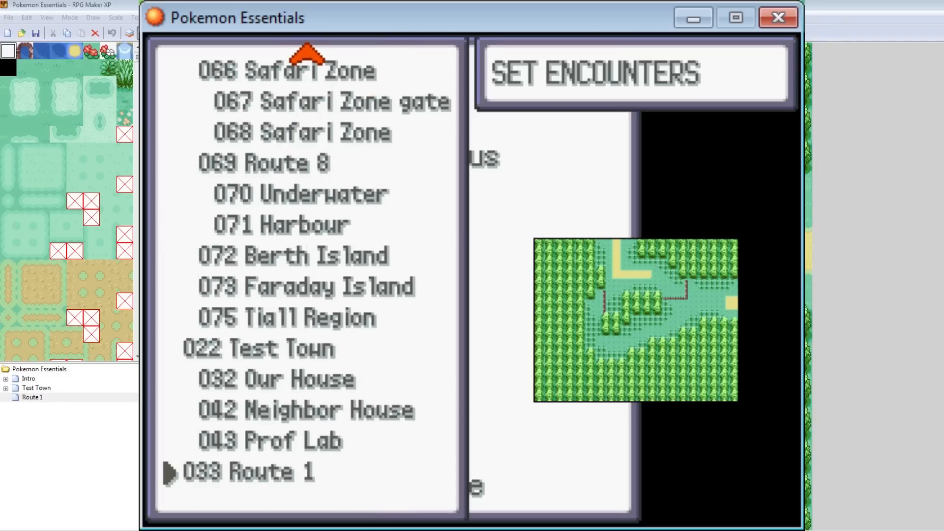
left_click(247, 472)
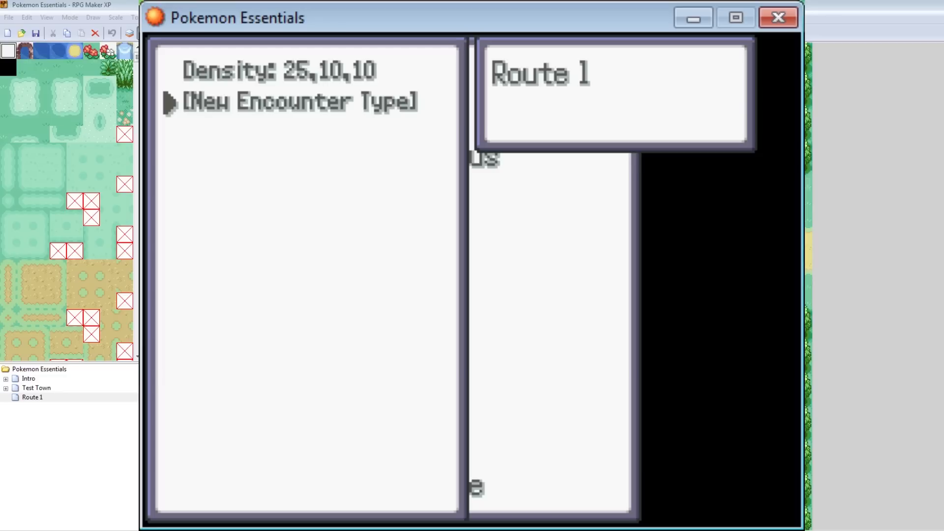
Step: Add the Land encounter type to Route 1 after browsing LandDay, LandNight and BugContest
left_click(298, 102)
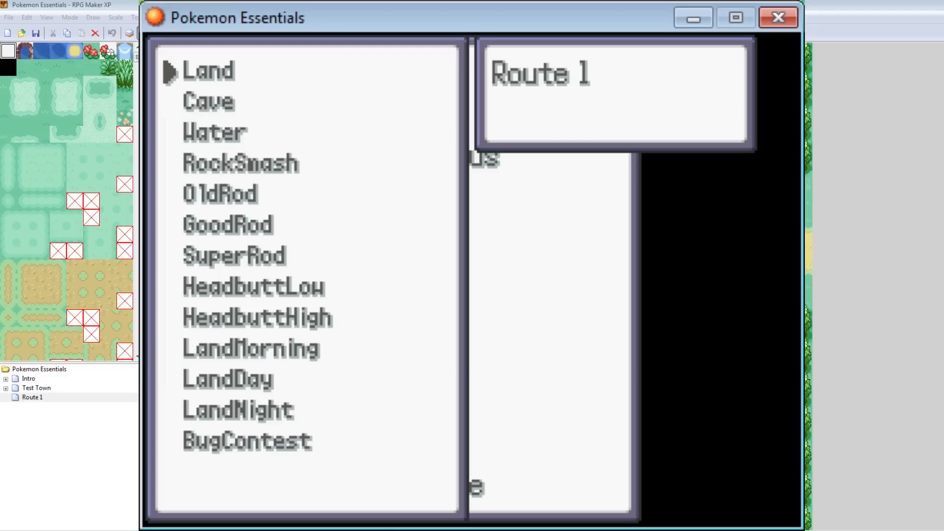
left_click(240, 163)
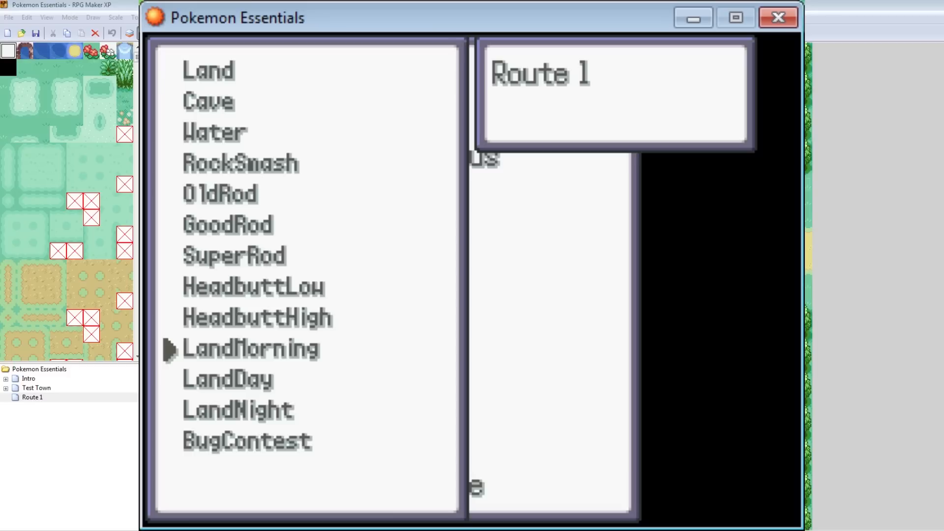
left_click(228, 378)
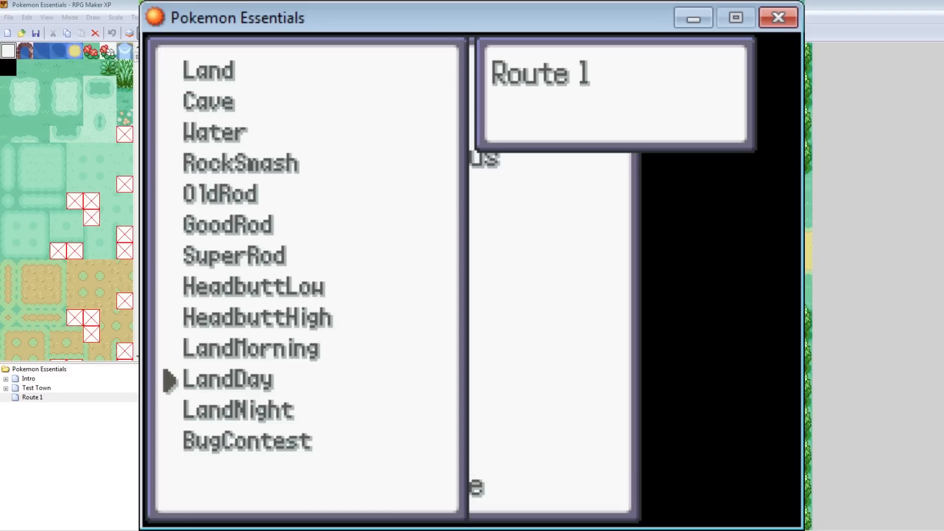
left_click(237, 410)
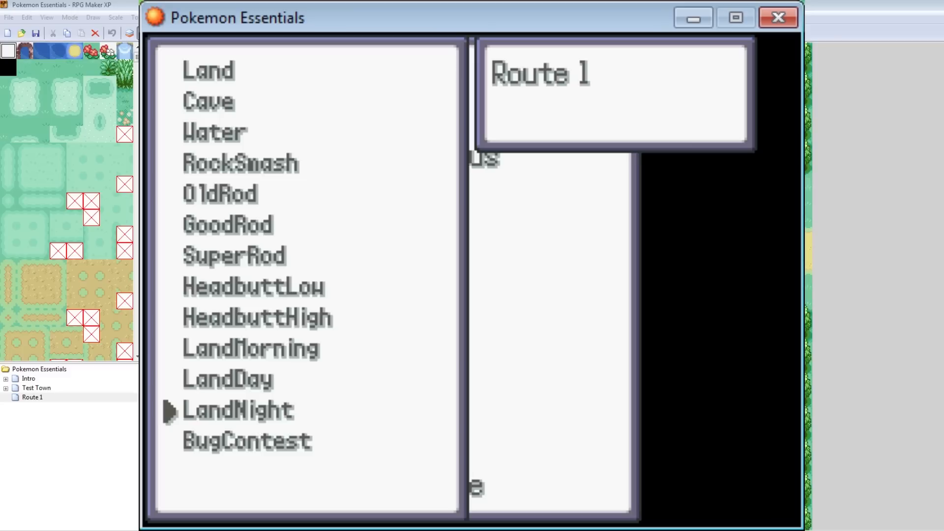
left_click(248, 442)
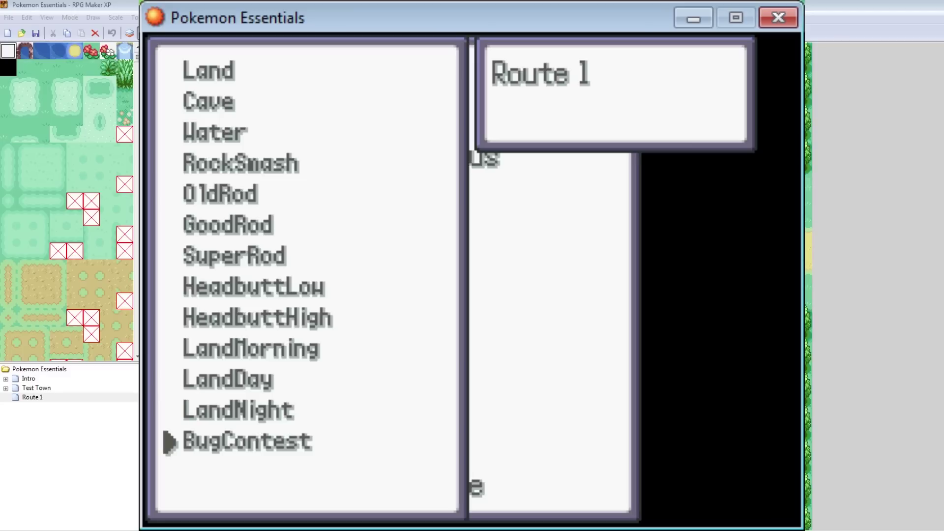
left_click(209, 70)
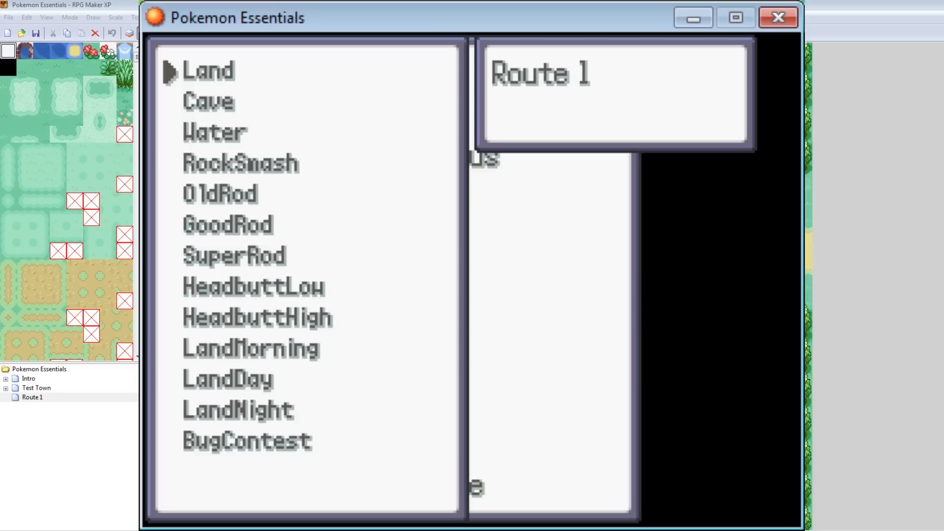
left_click(208, 70)
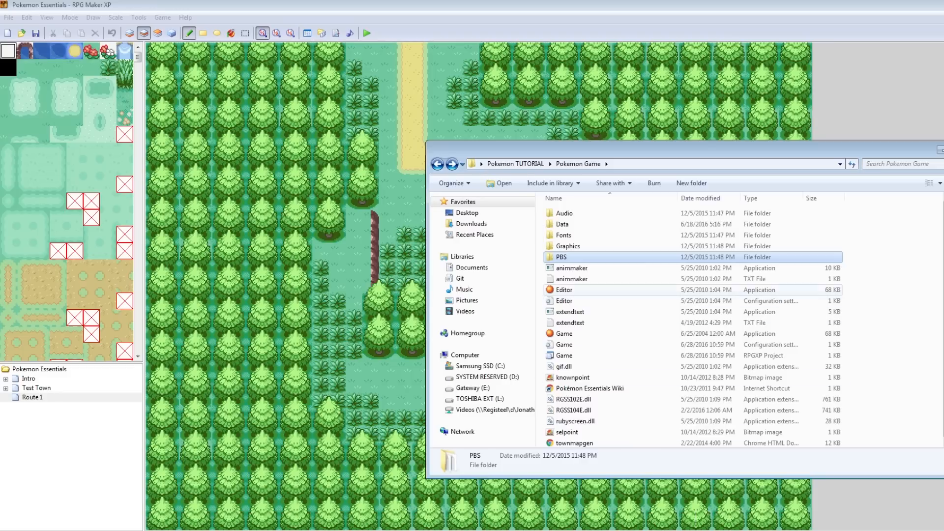
Step: Open encounters.txt from the PBS folder in Notepad++
double_click(561, 257)
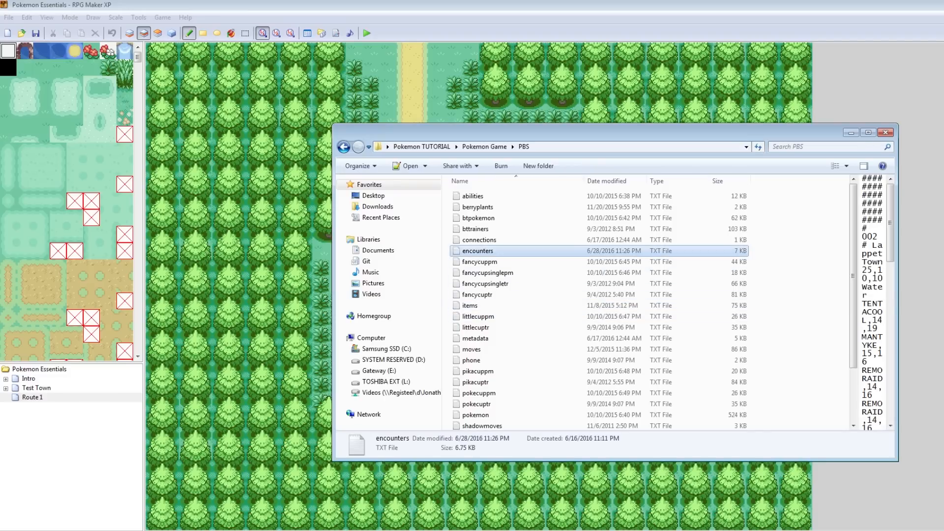
double_click(478, 251)
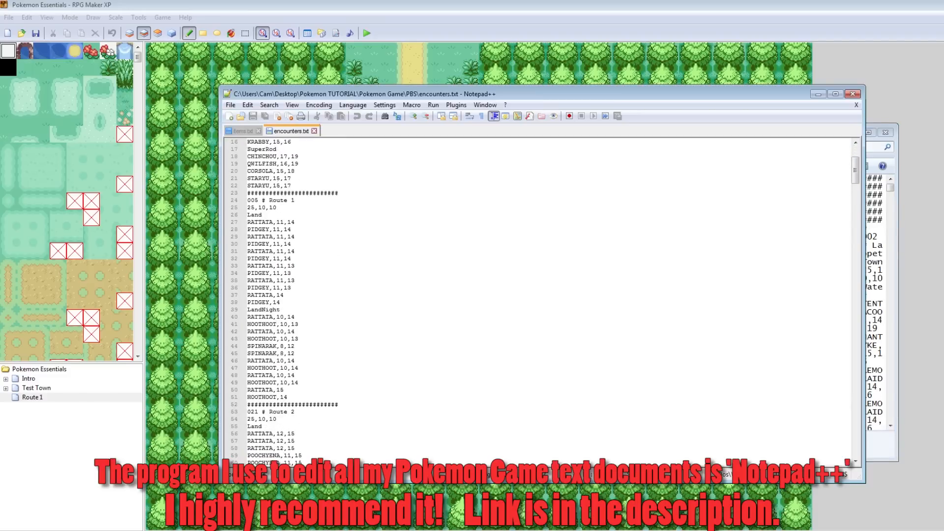
Step: Look over encounters.txt, then bring the playtest debug menu back up
scroll("down", 3)
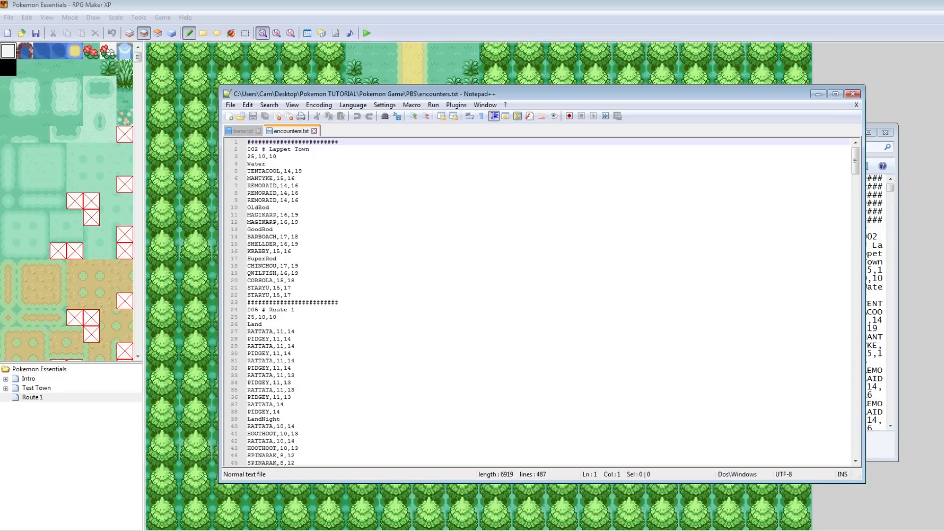
left_click(280, 310)
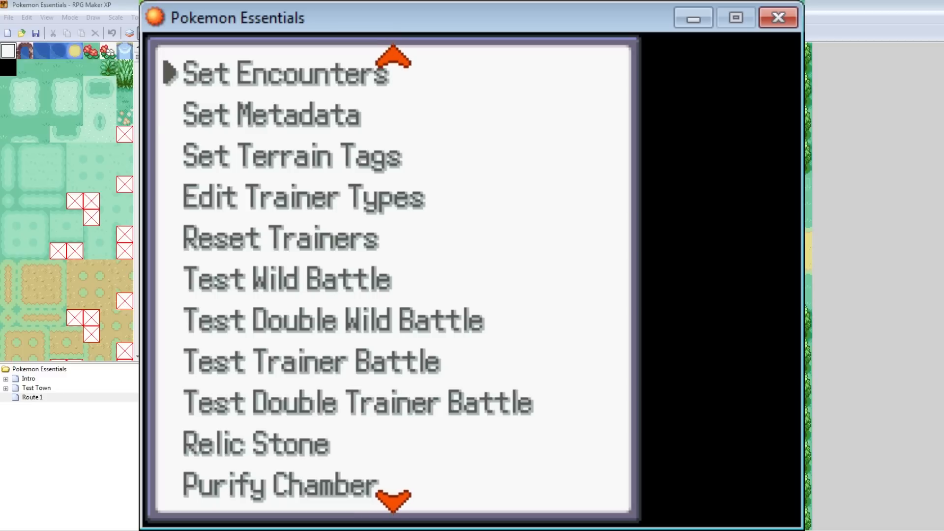
Step: Confirm the encounter setup so the game rewrites encounters.txt
left_click(283, 73)
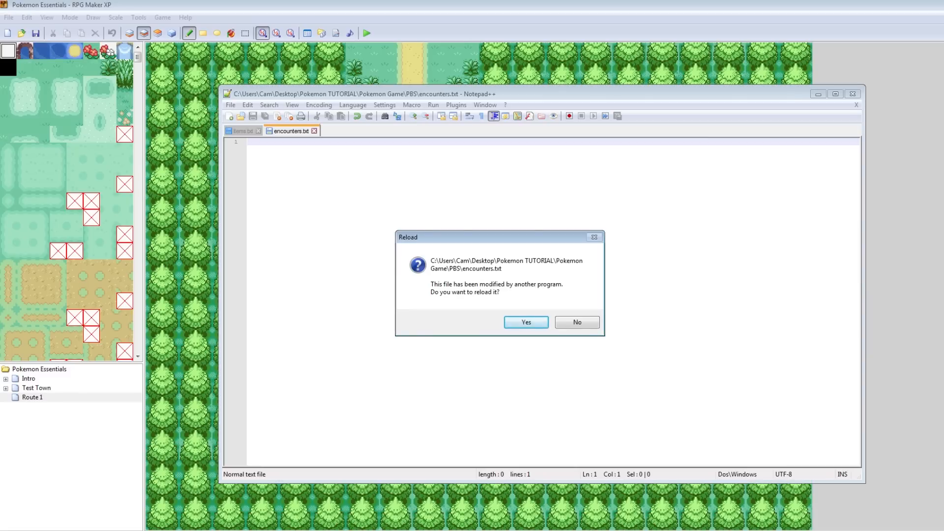
Step: Reload encounters.txt and put the cursor on the first BULBASAUR entry's level
left_click(526, 322)
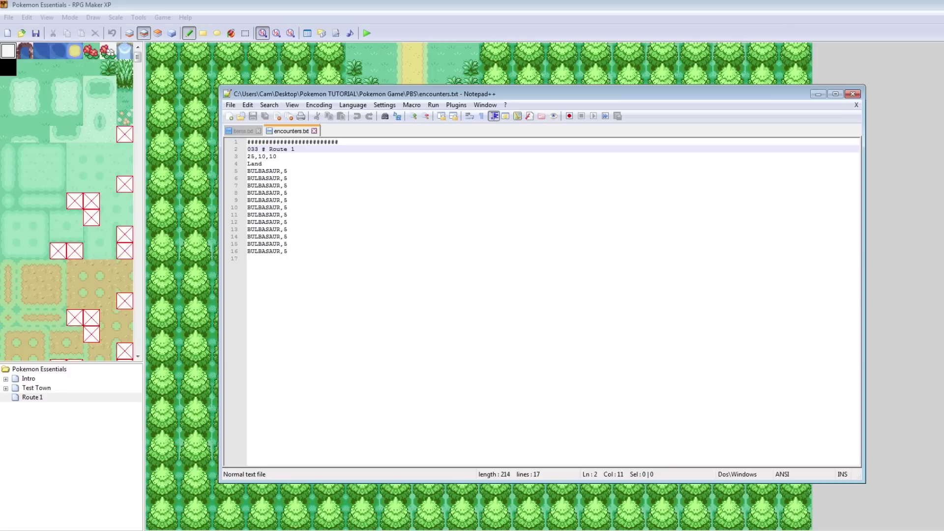
left_click(263, 171)
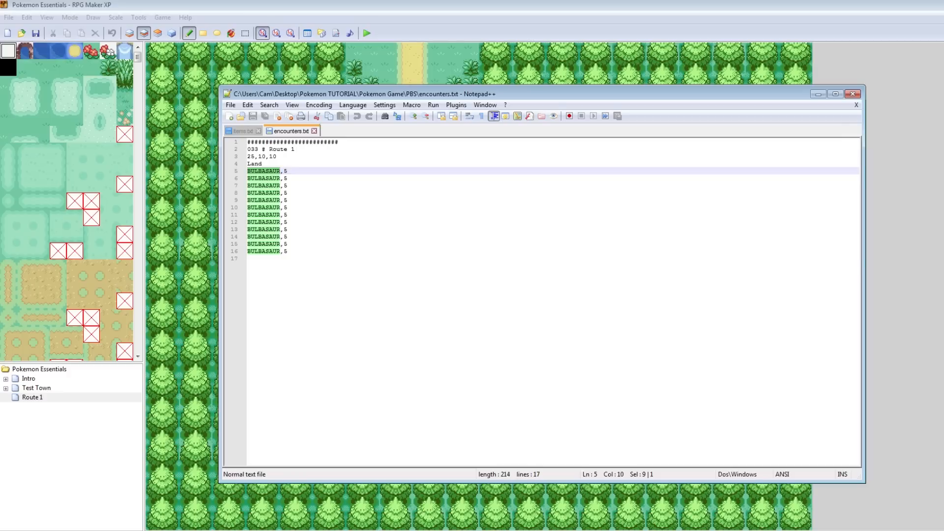
left_click(285, 171)
type("2")
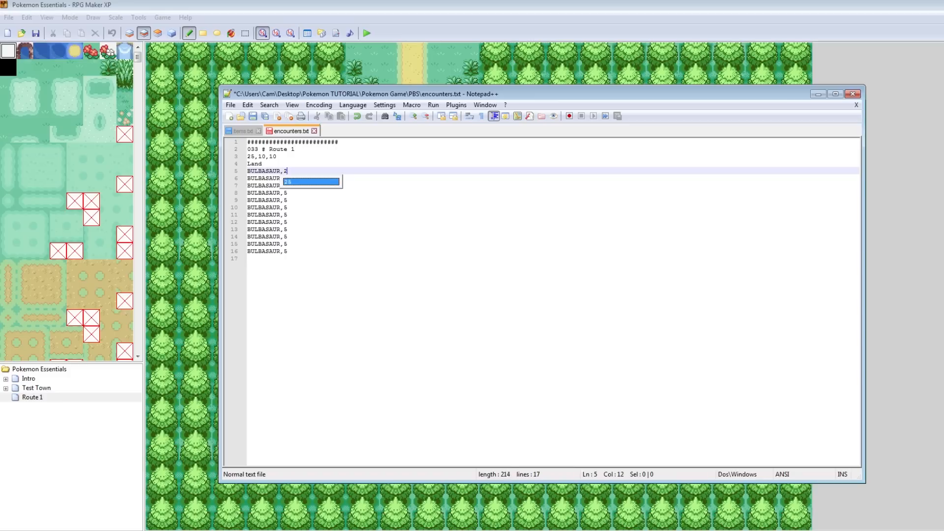
Step: Overwrite Land slots with SHROOMISH, CATERPIE, PIKACHU, PIDGEY, SPEAROW, SQUIRTLE, adding level ranges like 2,6
type(",6")
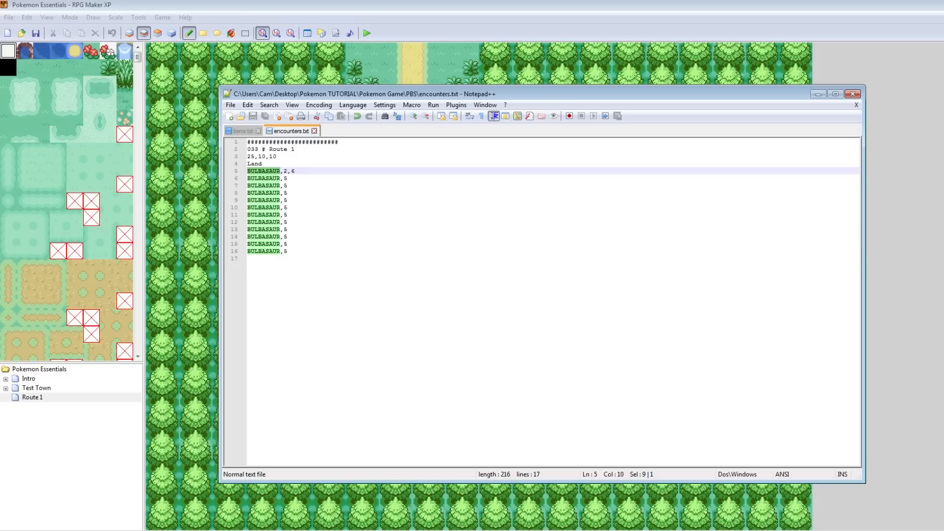
type("SHROOMISH,2,6")
left_click(553, 177)
type("CATERPIE")
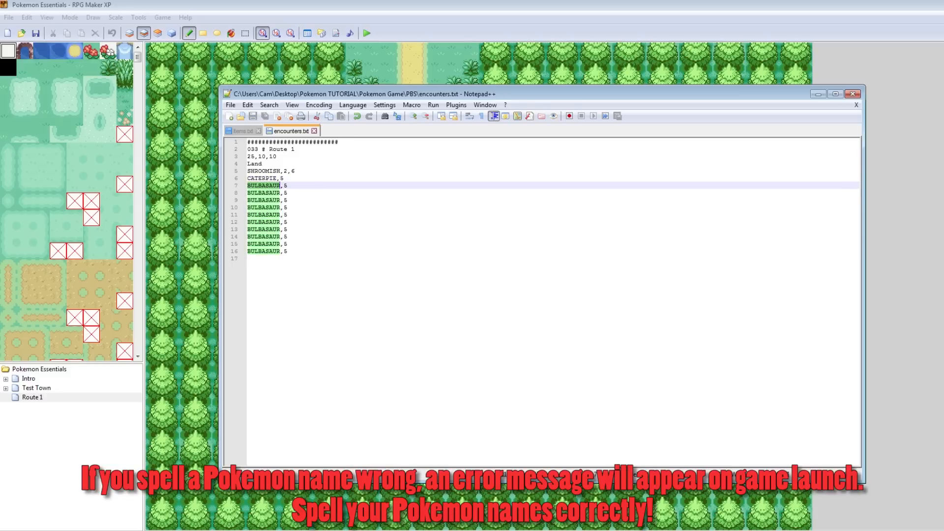
type("PIKACHU,5")
left_click(553, 199)
type("SPEAROW")
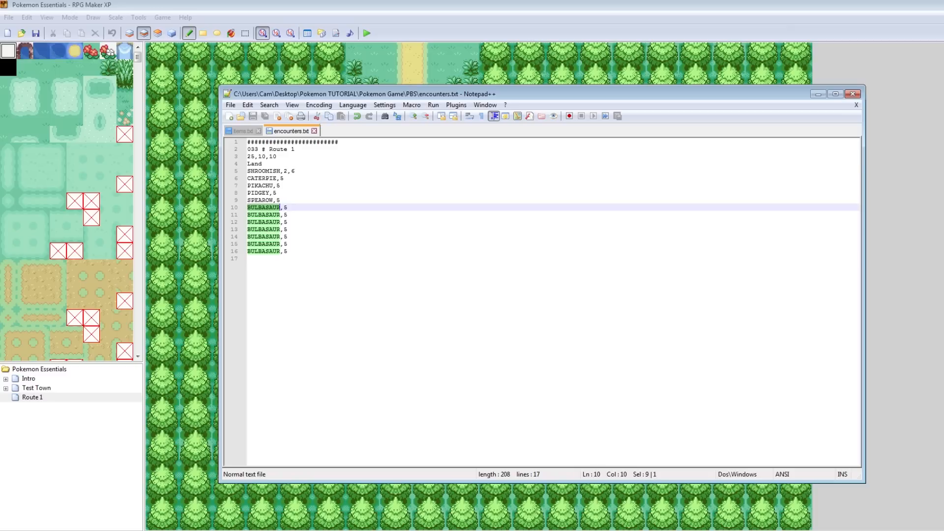
type("SQUIR,5")
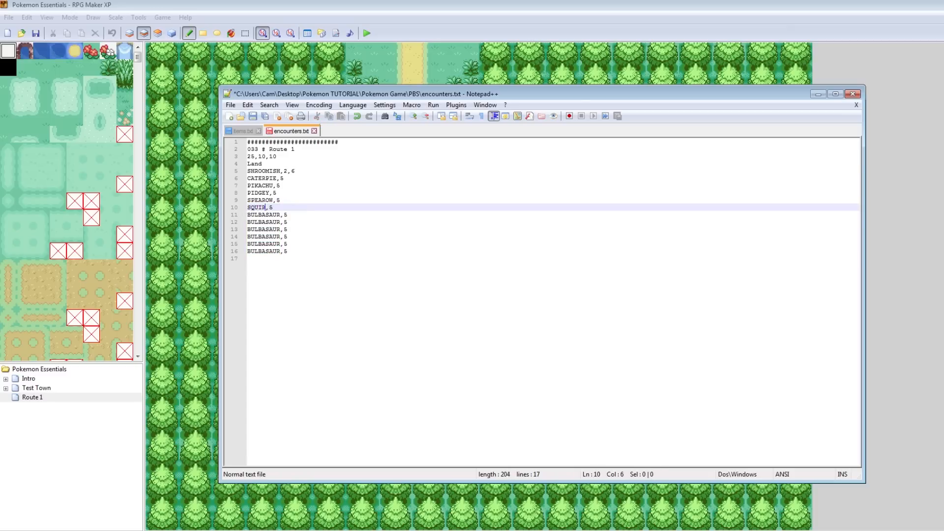
type("TLE")
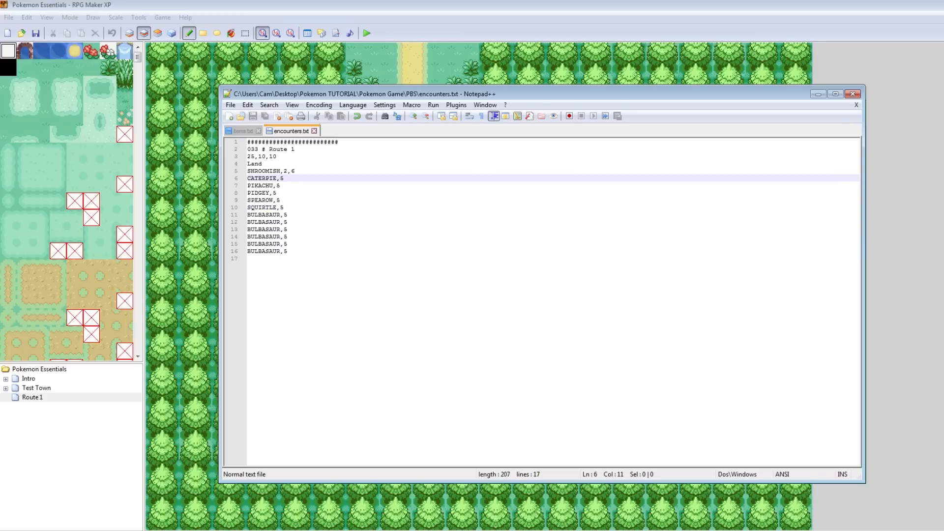
type("2,6")
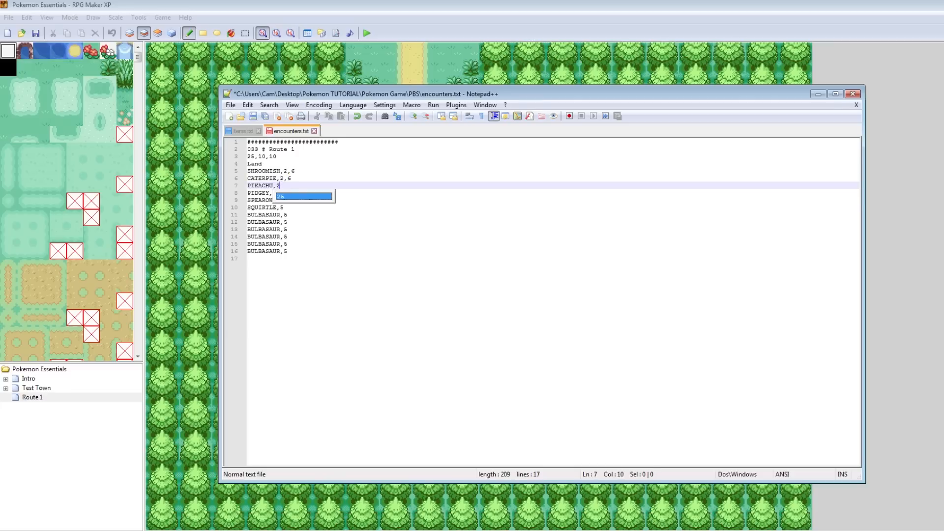
type(",")
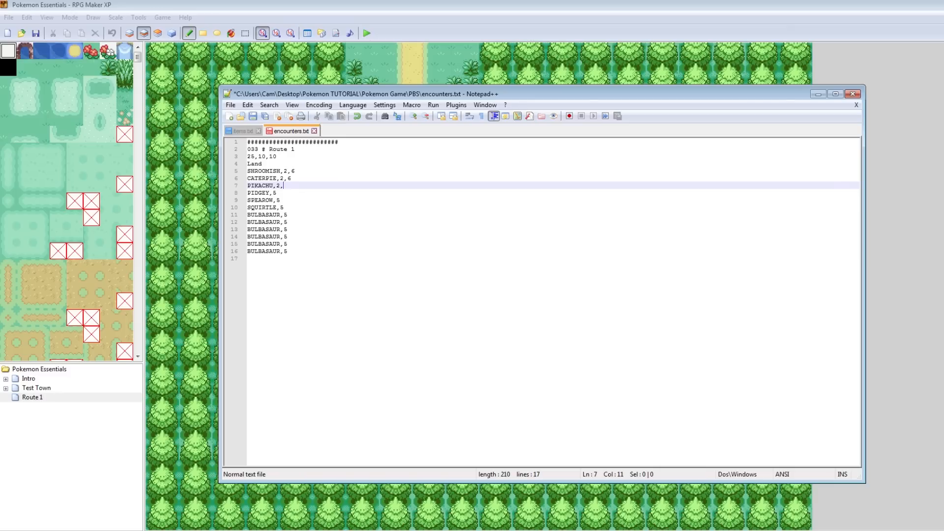
type("5")
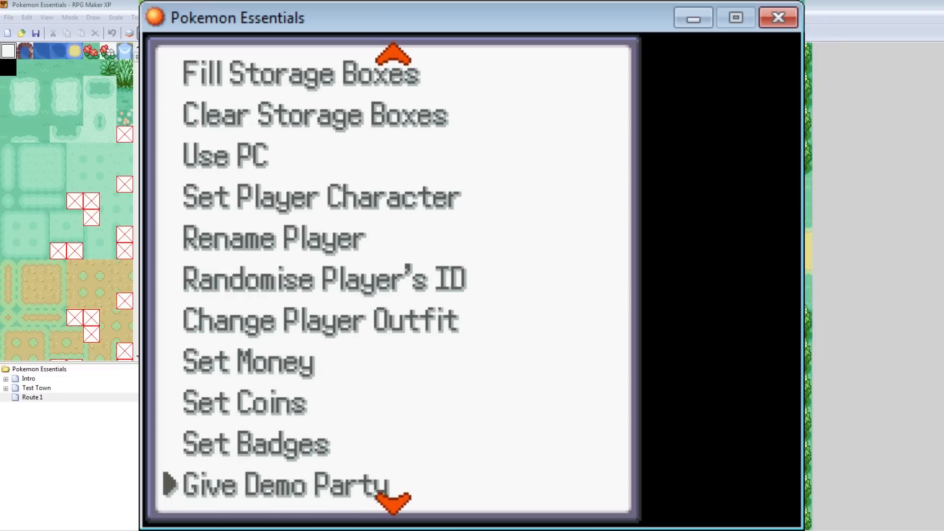
Step: Scroll down through the relaunched game's debug menu options
scroll("down", 3)
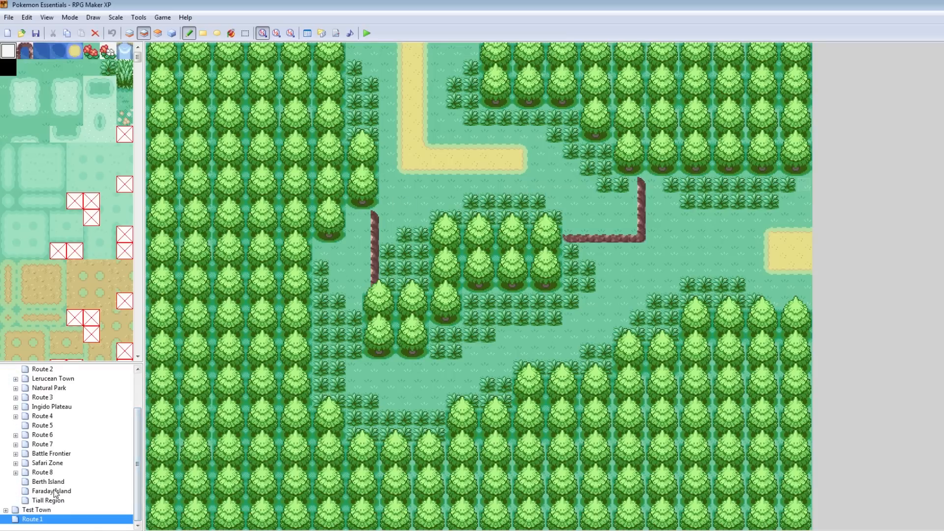
Step: Close the playtest and select a map in the tree, showing Faraday Island
left_click(47, 491)
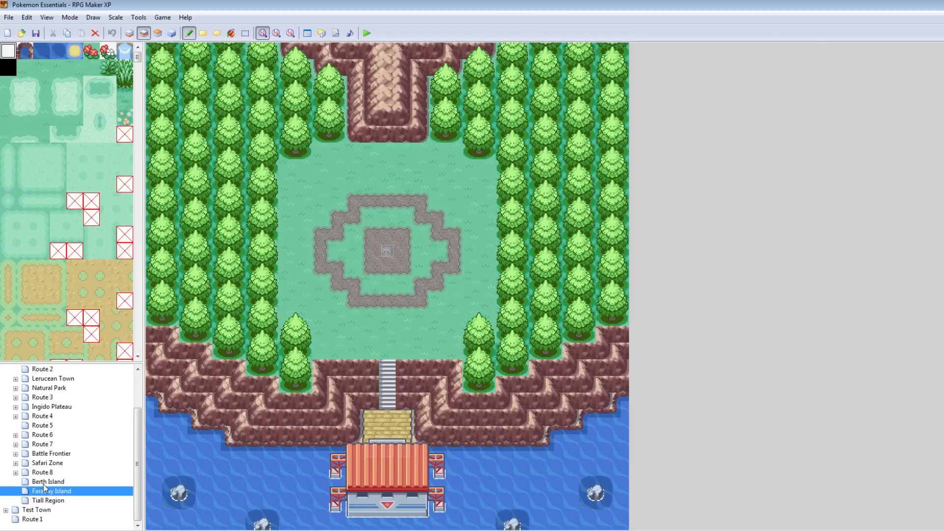
Step: Inspect Berth Island's Deoxys event, its level-30 wild battle script and pages 1 and 2, without changes
left_click(42, 482)
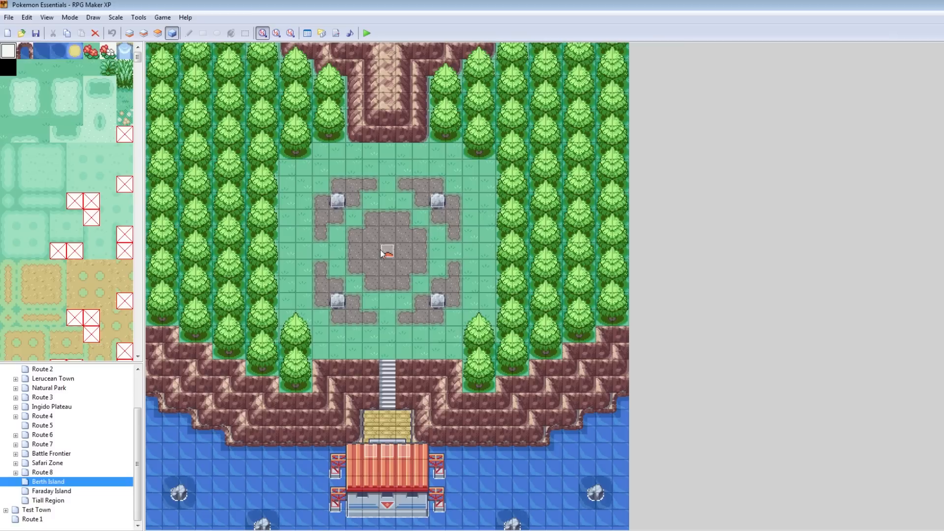
double_click(387, 256)
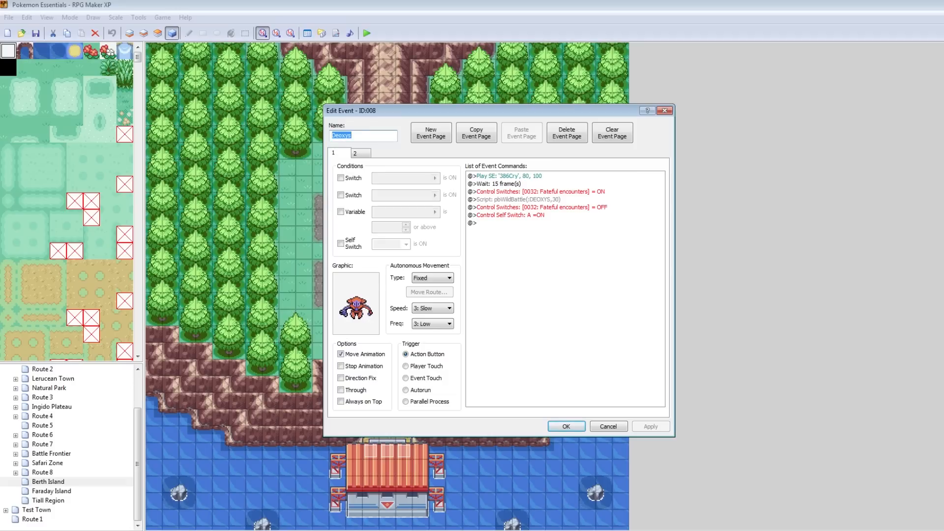
left_click(534, 199)
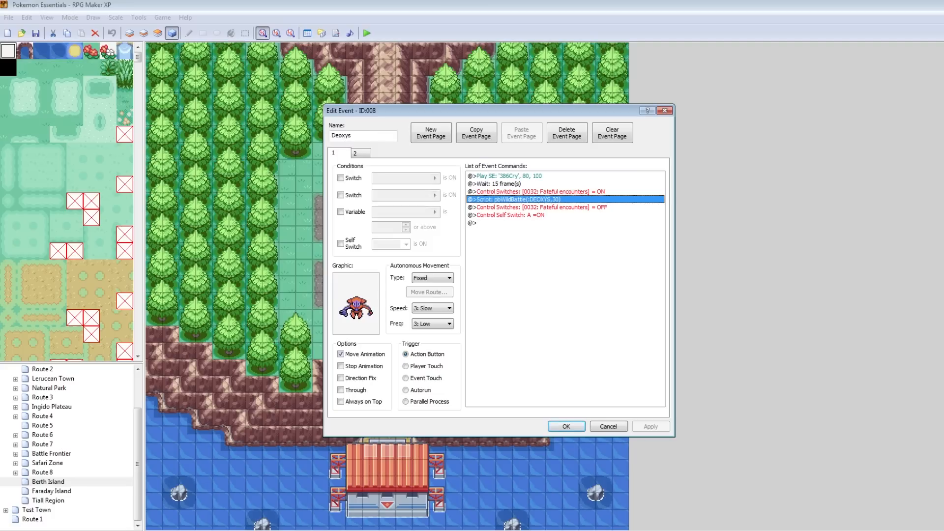
left_click(360, 153)
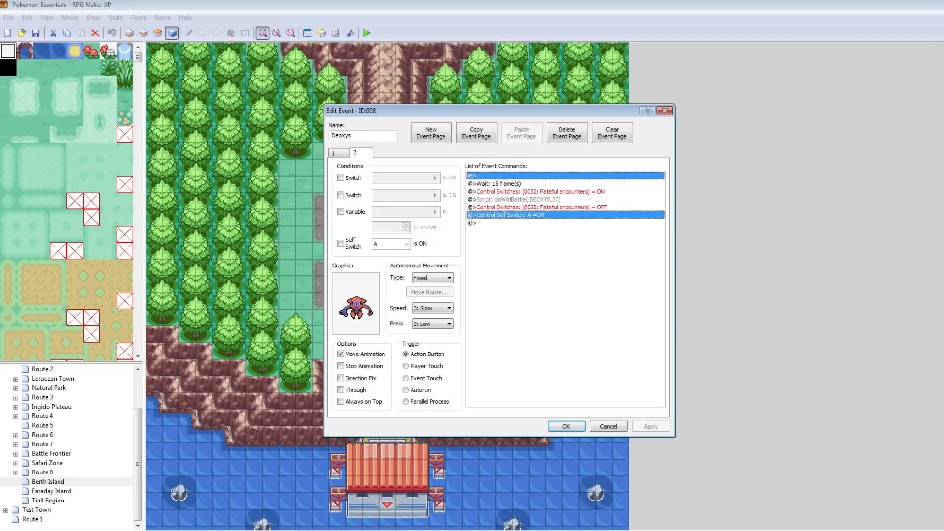
left_click(338, 153)
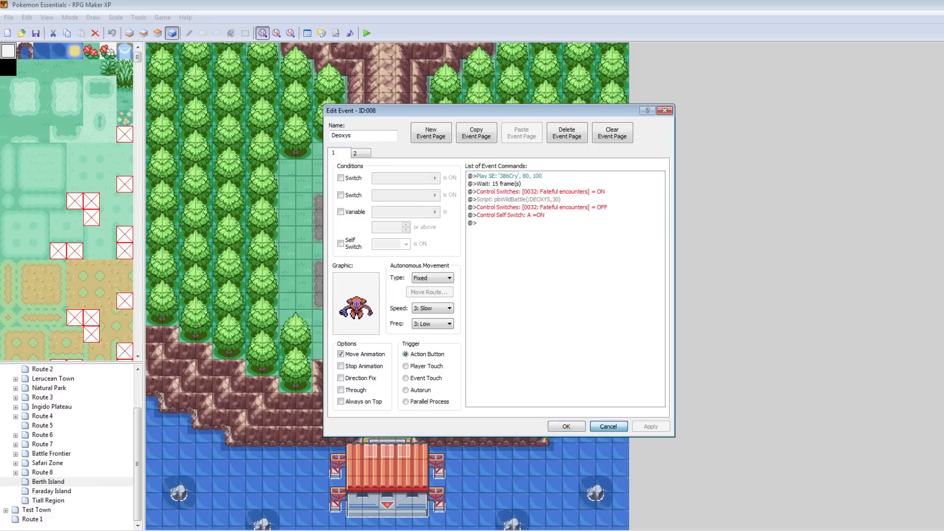
left_click(609, 426)
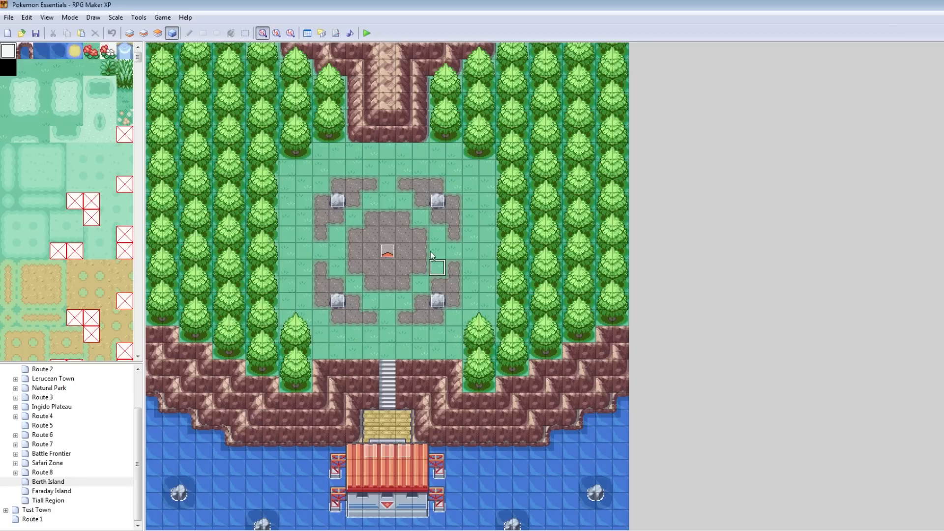
Step: Edit the Route 1 event's battle script, replacing DEOXYS with GROUDON at level 80
left_click(386, 257)
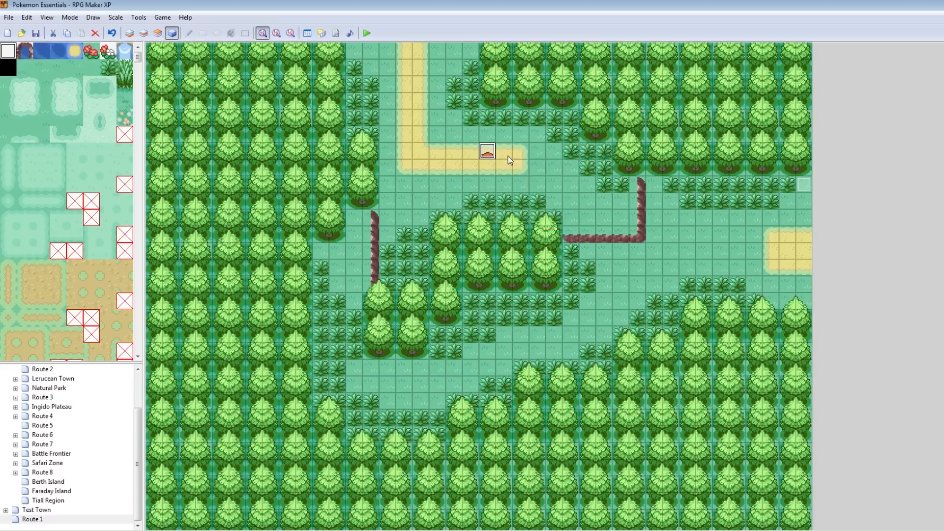
double_click(486, 153)
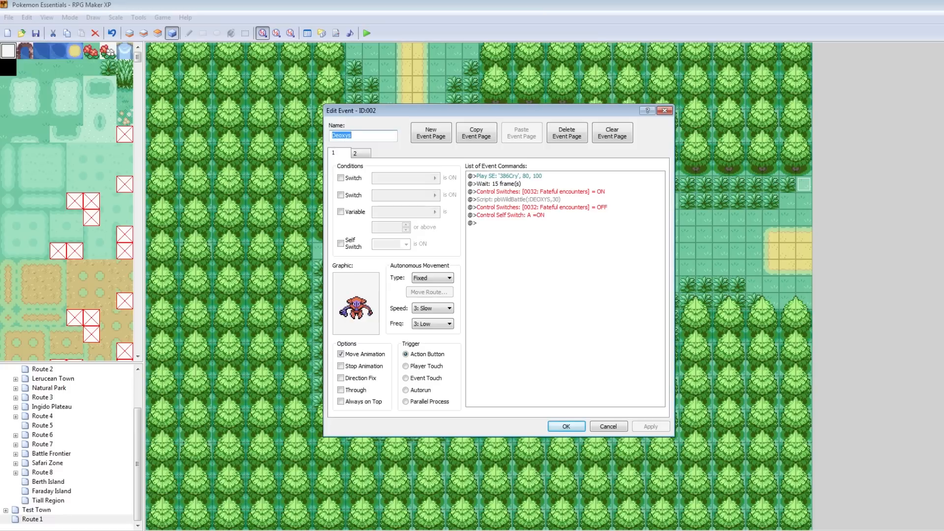
right_click(504, 199)
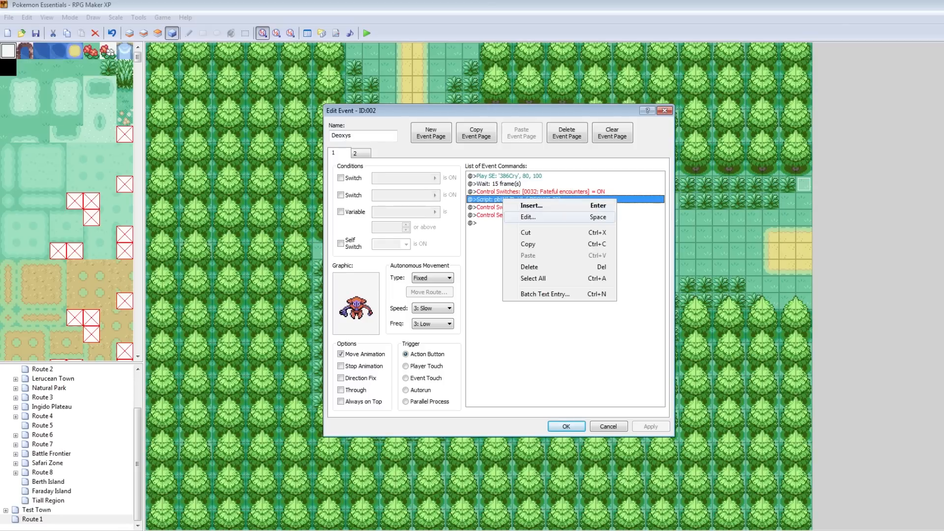
left_click(528, 217)
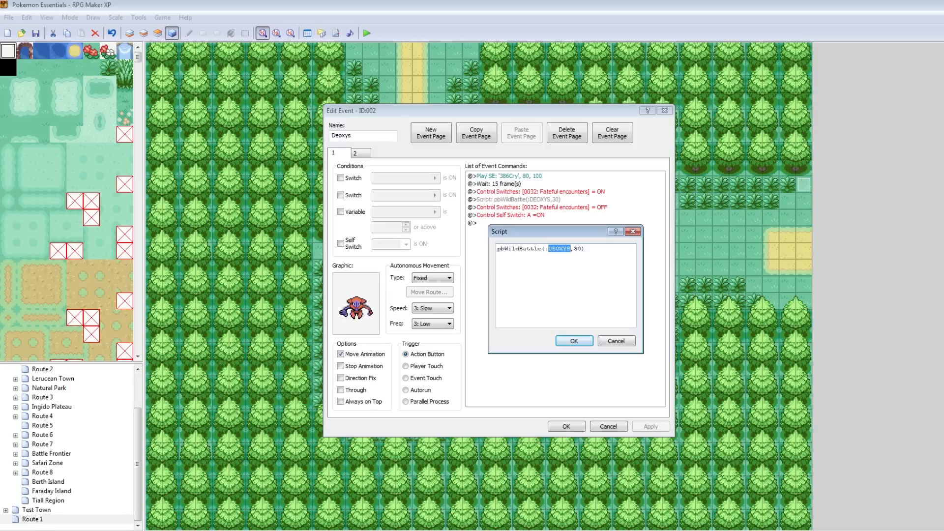
type("GROUDON")
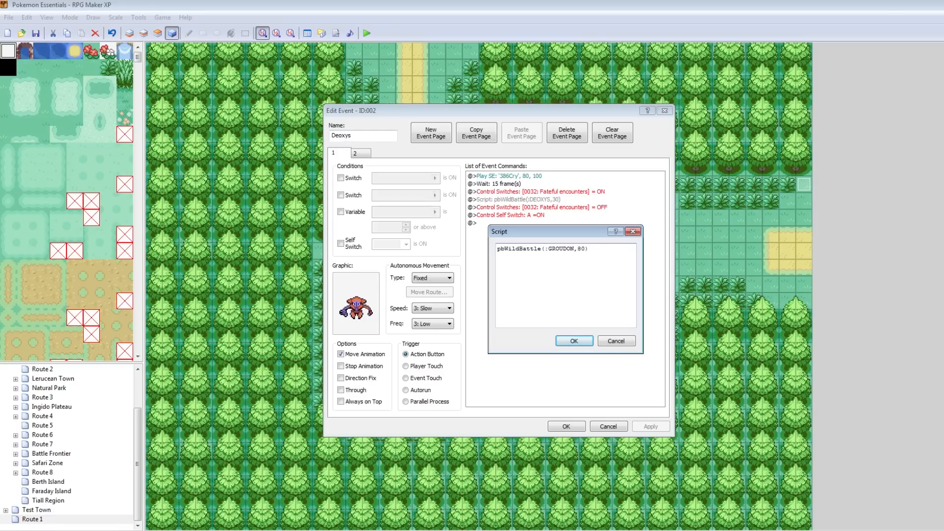
left_click(574, 341)
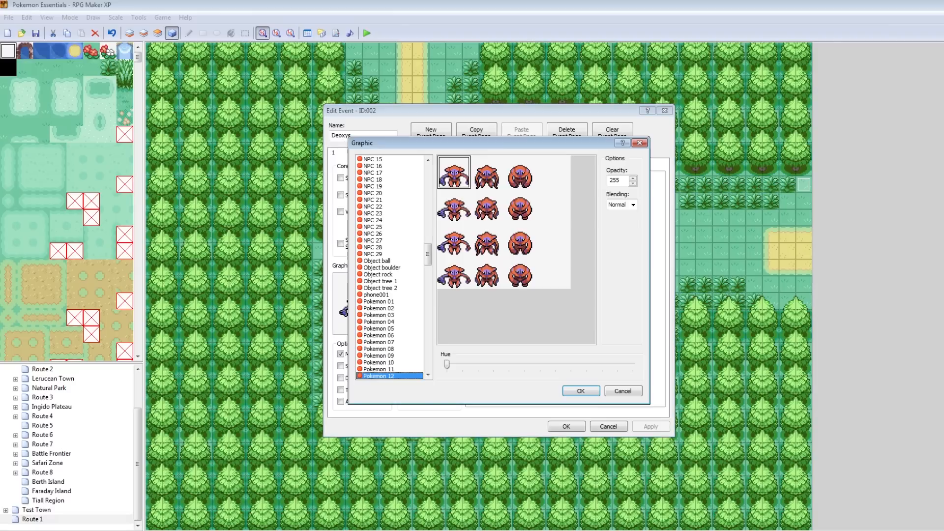
left_click(581, 390)
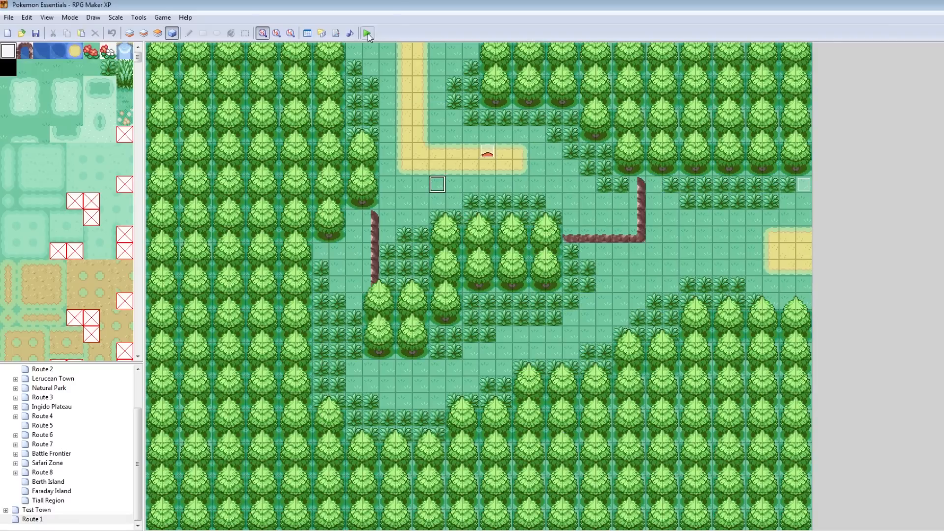
Step: Playtest the level-80 wild Groudon battle, then close the game window
left_click(366, 32)
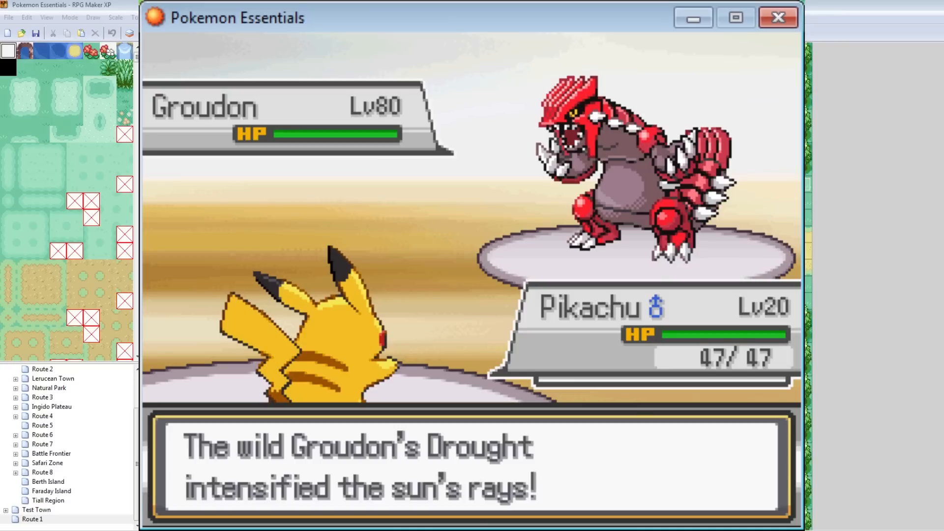
left_click(778, 17)
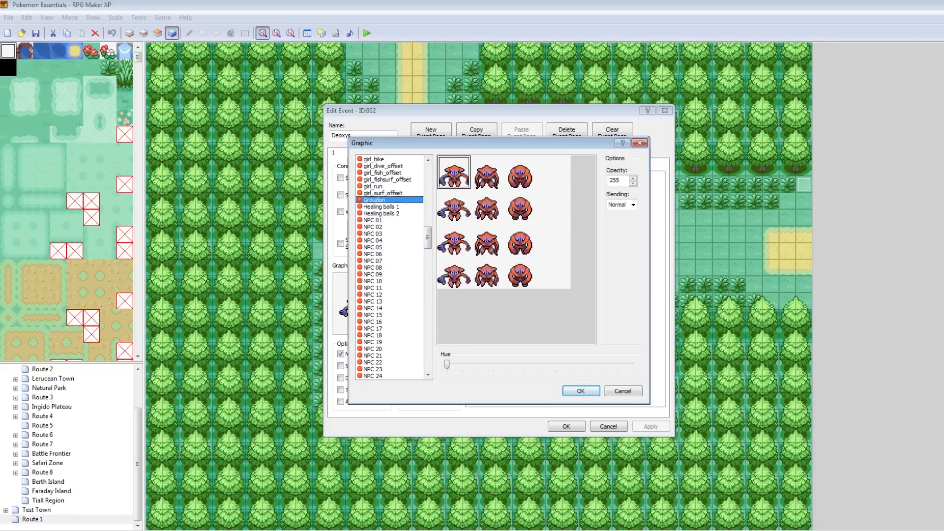
Step: Give the Route 1 event the Groudon sprite, save the project, and check it in a test run
left_click(581, 391)
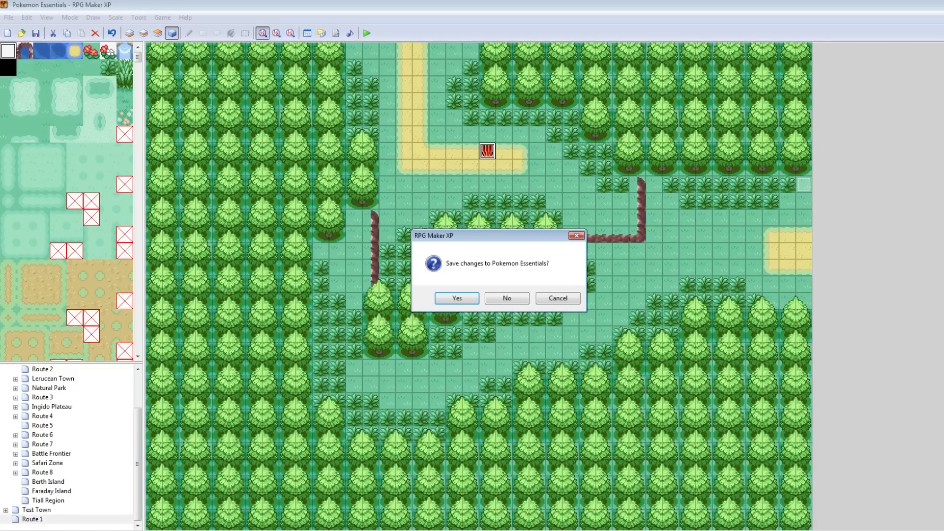
left_click(457, 298)
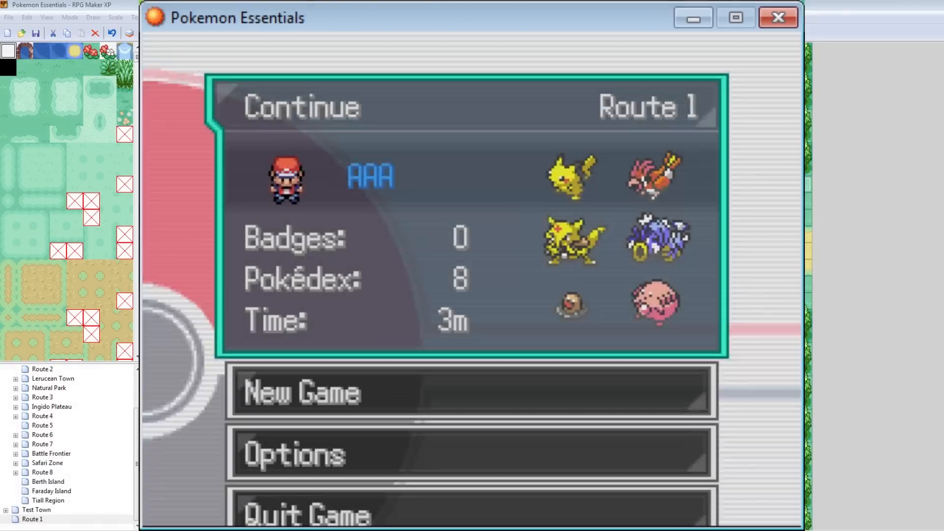
left_click(302, 105)
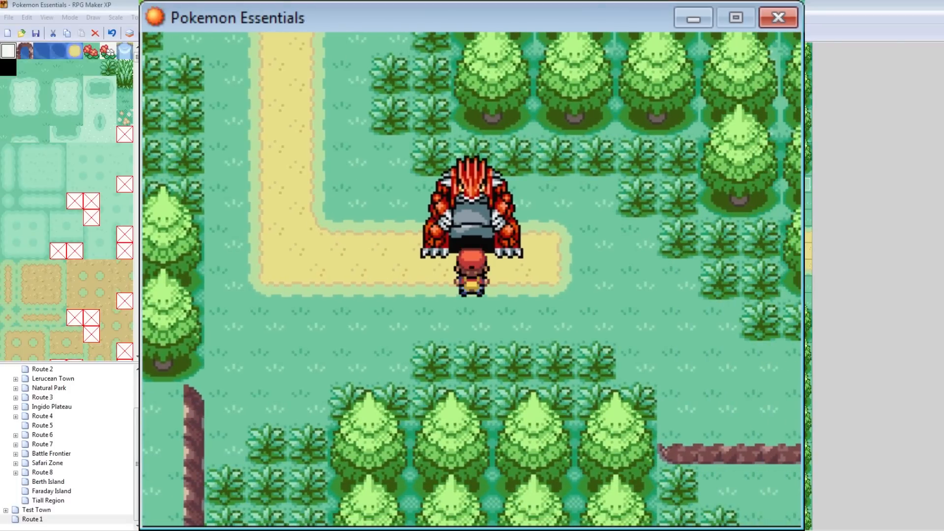
left_click(778, 17)
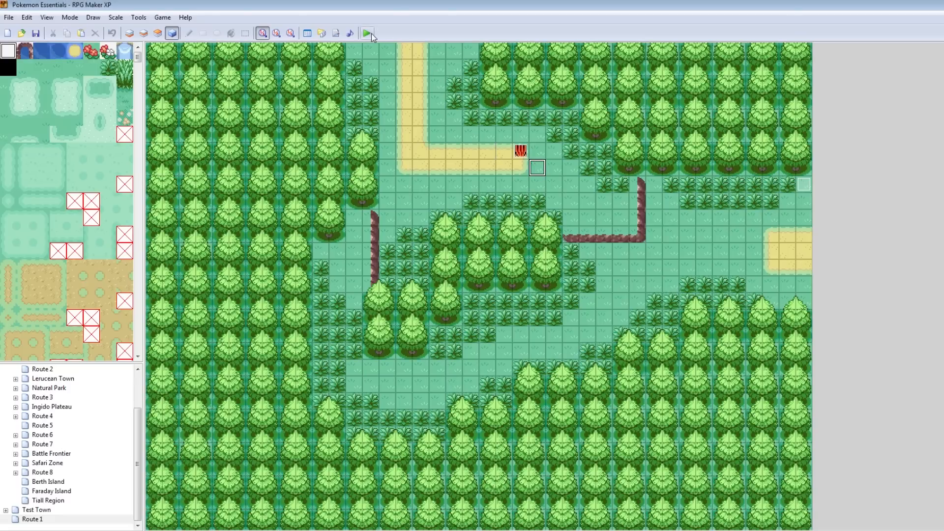
Step: Launch a playtest and open the debug metadata editor for Route 1
left_click(368, 33)
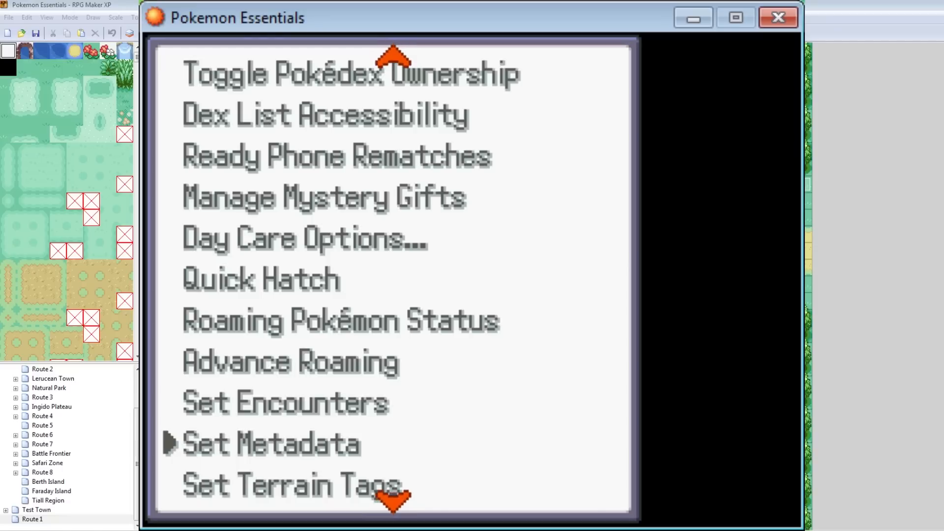
left_click(271, 444)
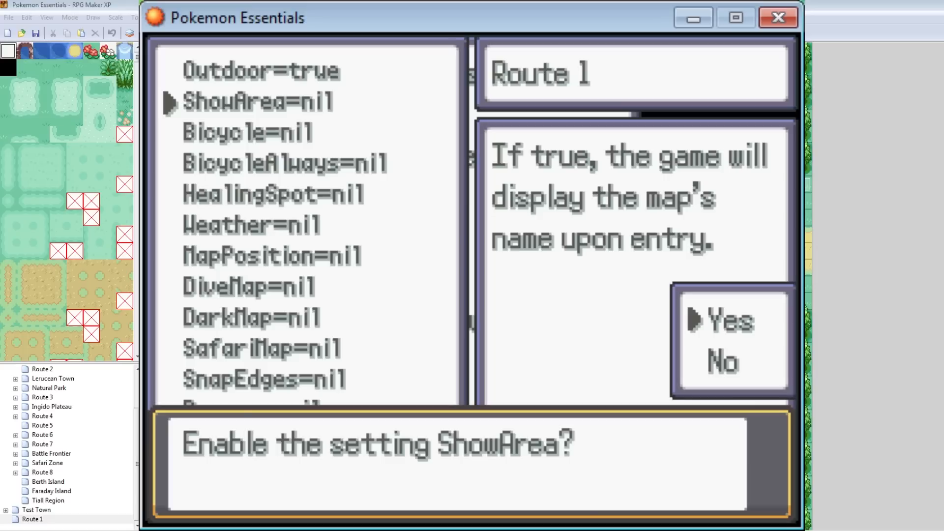
Step: Set Route 1 metadata ShowArea and Bicycle to true and HealingSpot to [33, 19, 7]
left_click(728, 321)
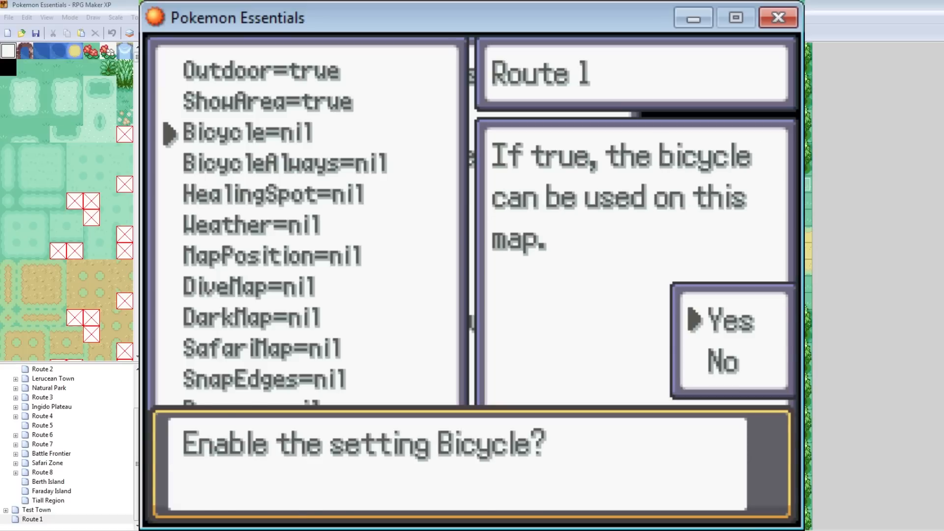
left_click(727, 322)
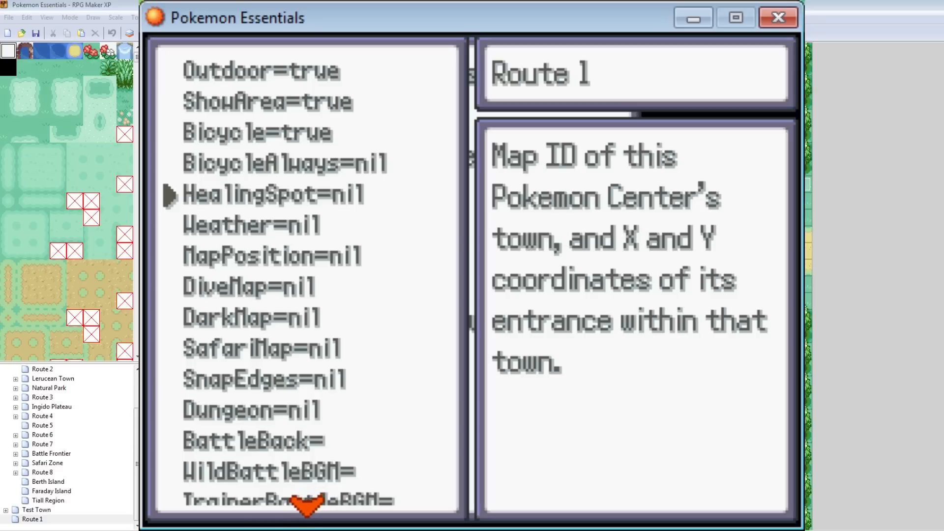
left_click(273, 194)
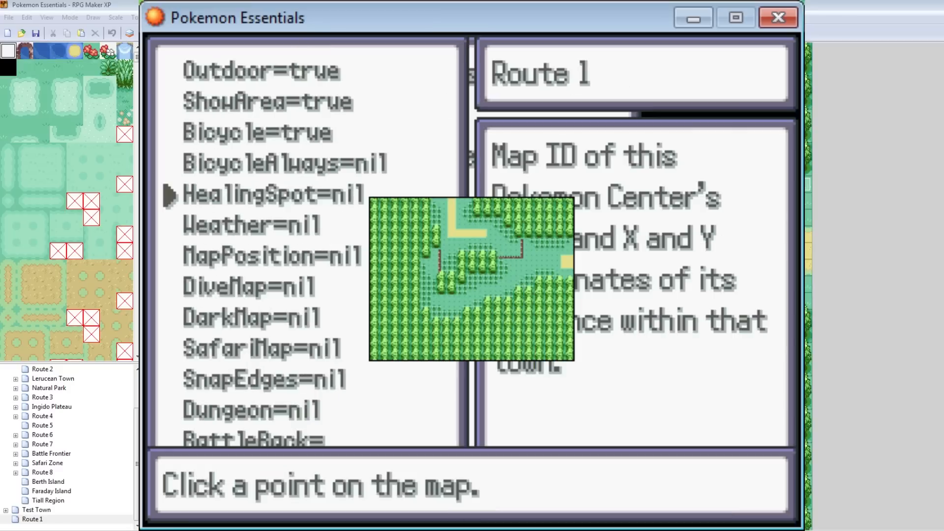
left_click(450, 260)
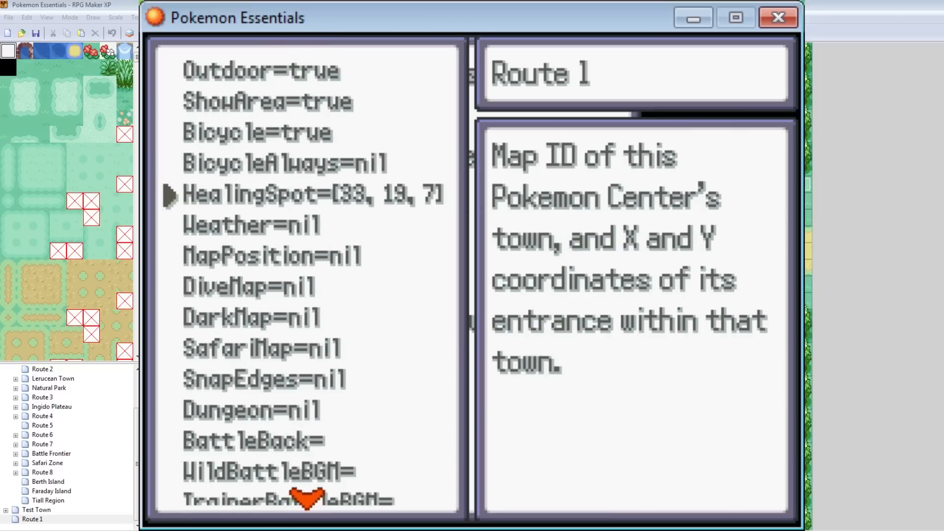
left_click(250, 225)
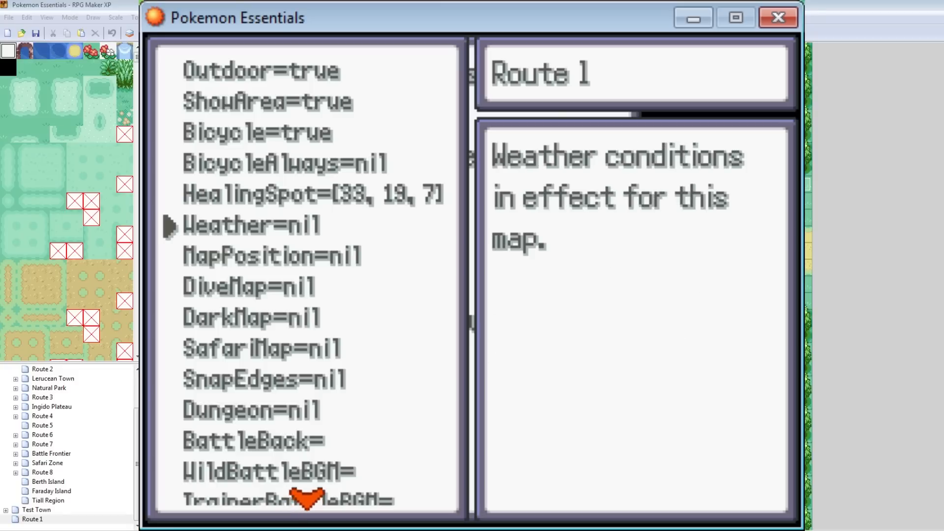
left_click(251, 225)
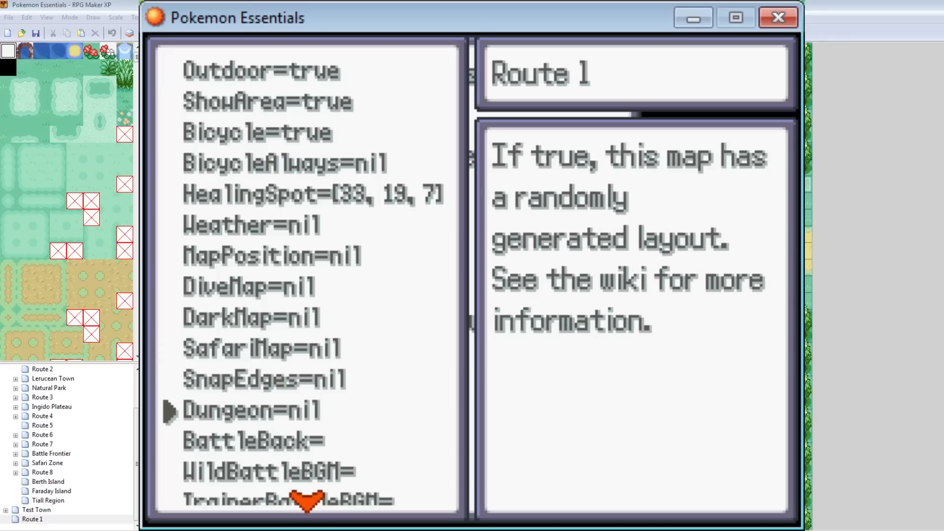
left_click(252, 441)
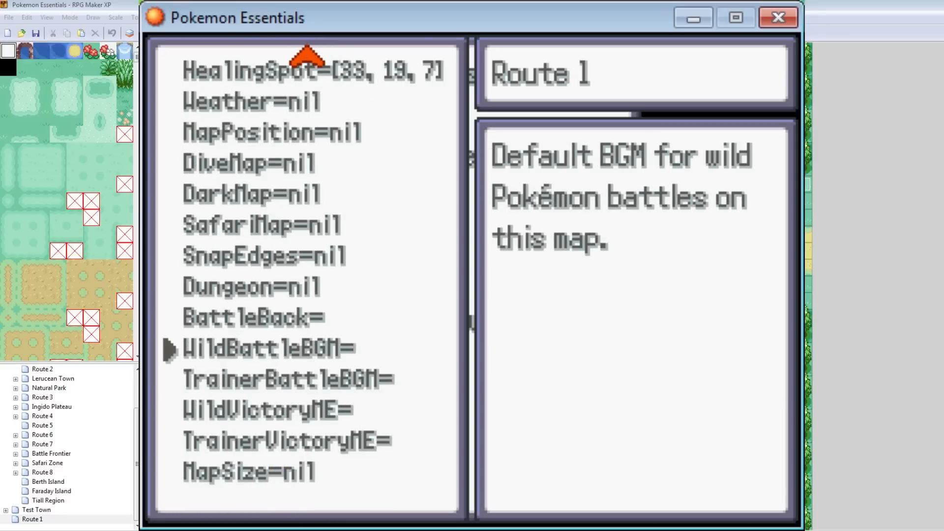
Step: Choose GSC Battle.mid as Route 1's WildBattleBGM track
left_click(267, 347)
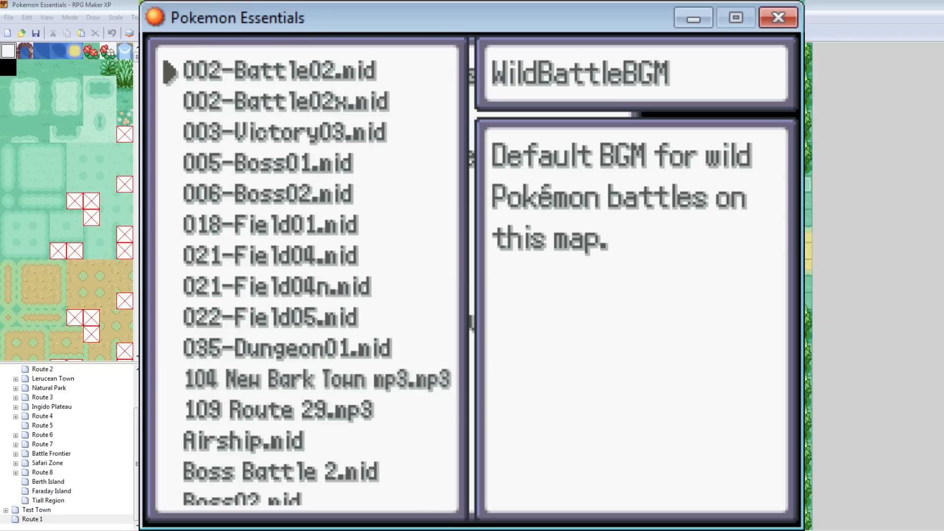
left_click(279, 133)
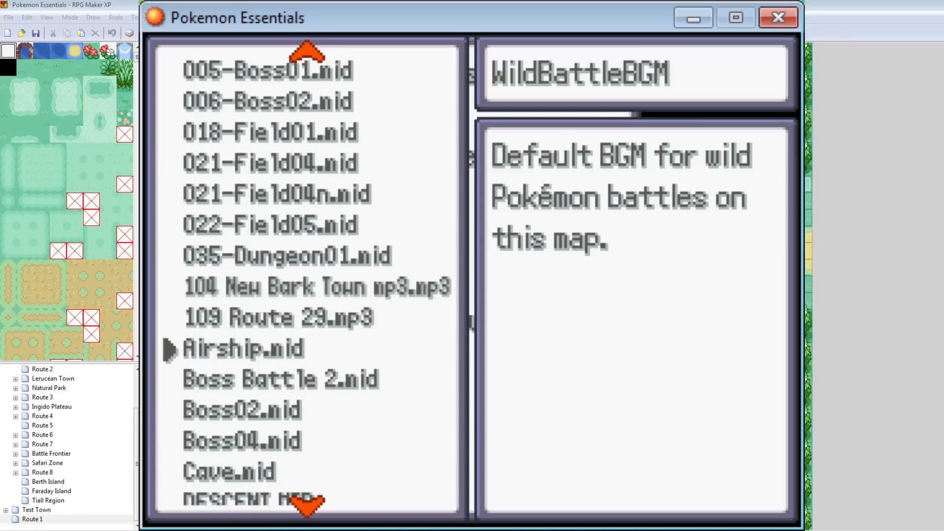
scroll("down", 3)
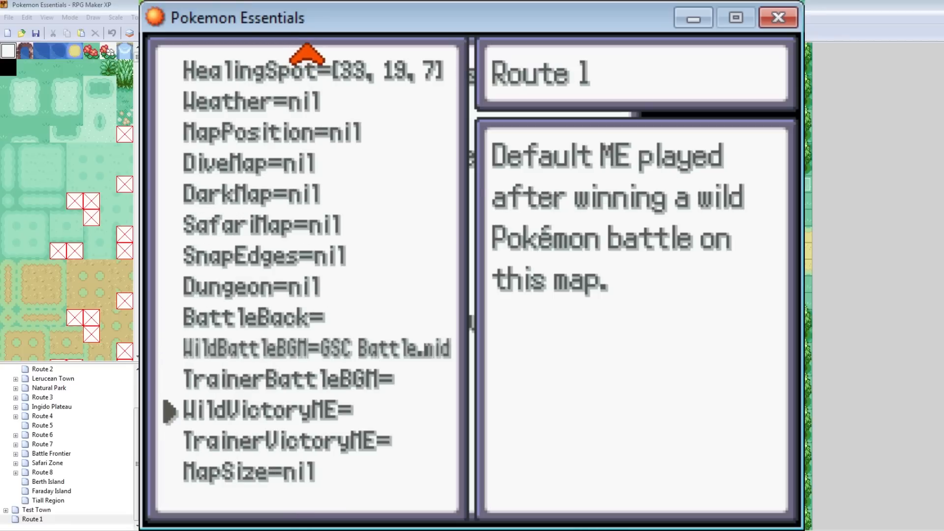
left_click(269, 409)
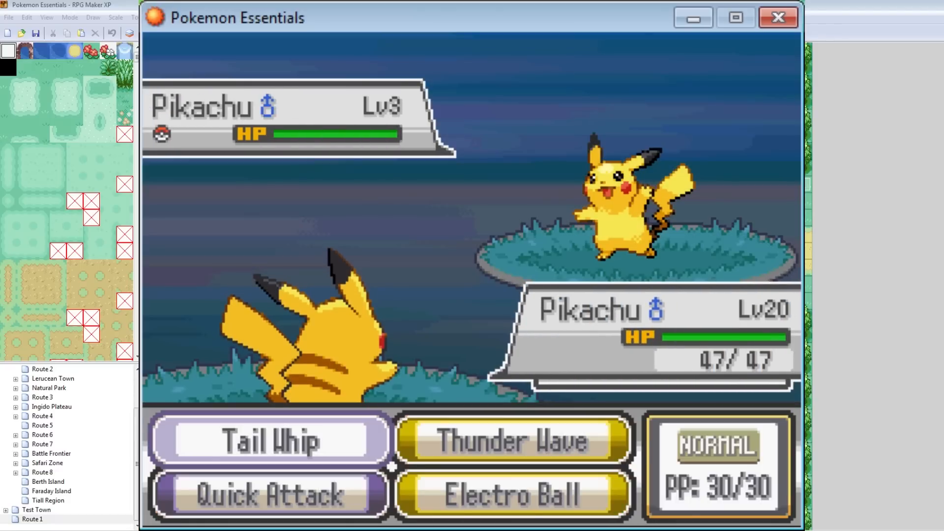
Step: Close the night-shaded test battle game window
left_click(270, 497)
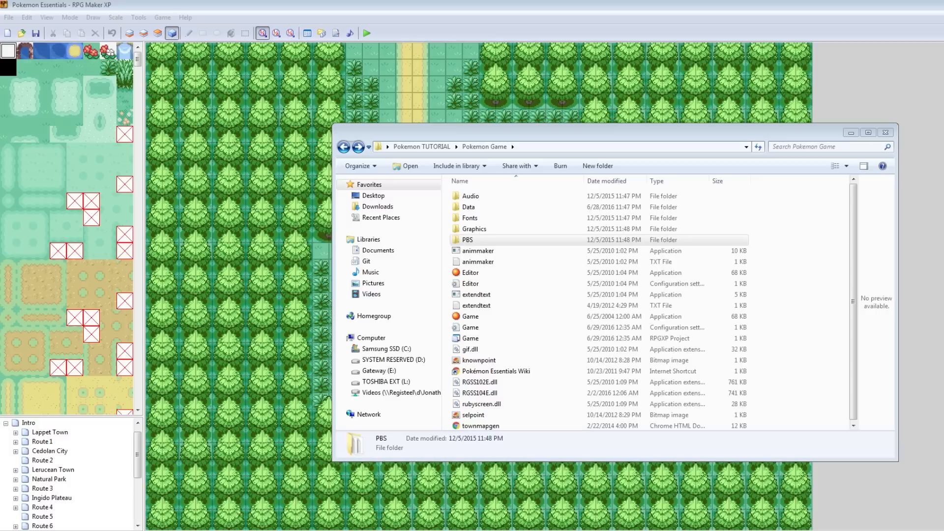
Step: Open the PBS folder and load metadata.txt in Notepad++
left_click(468, 240)
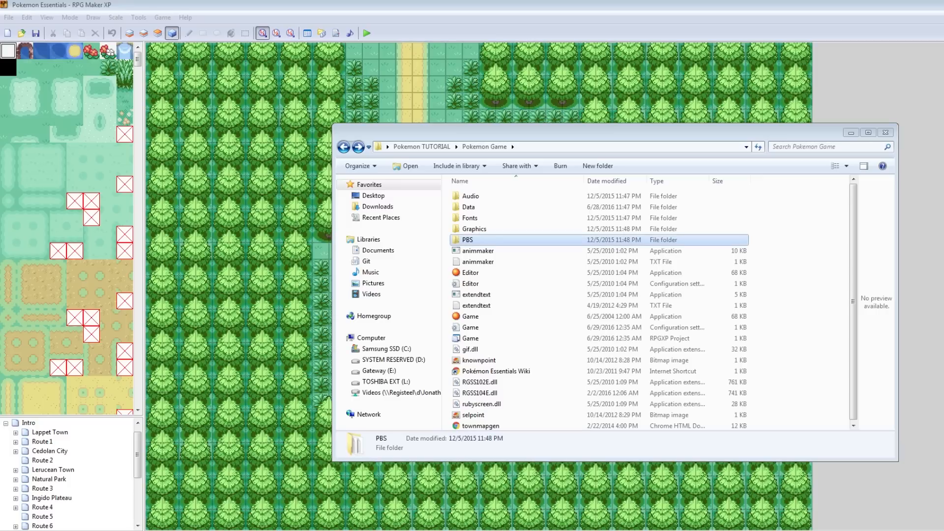
double_click(467, 240)
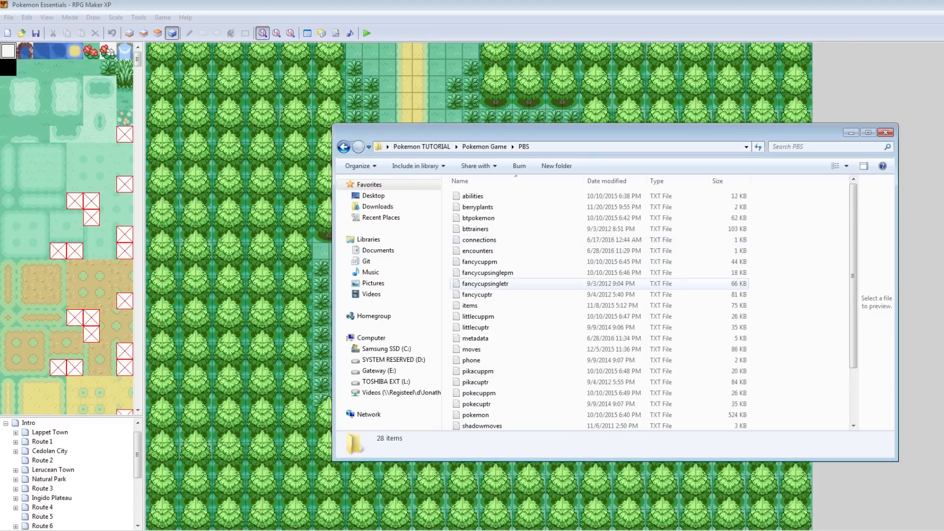
scroll("down", 3)
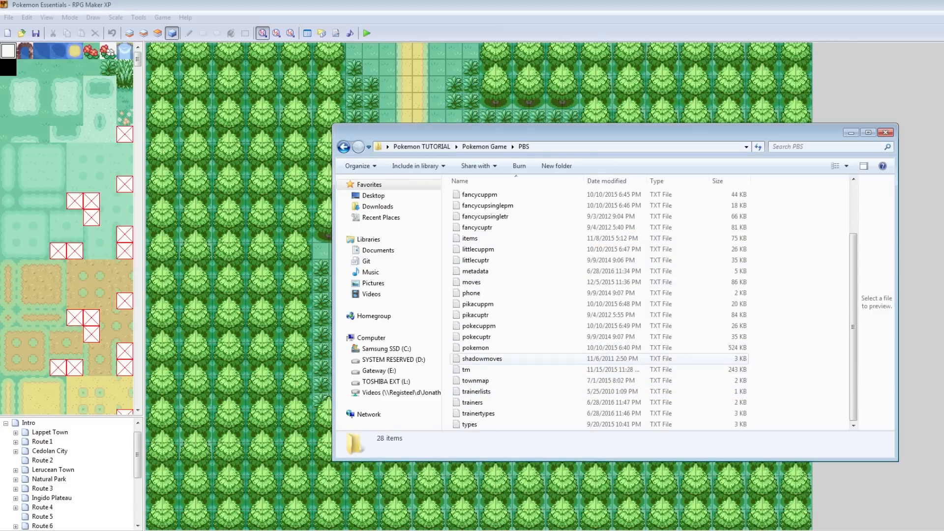
double_click(475, 271)
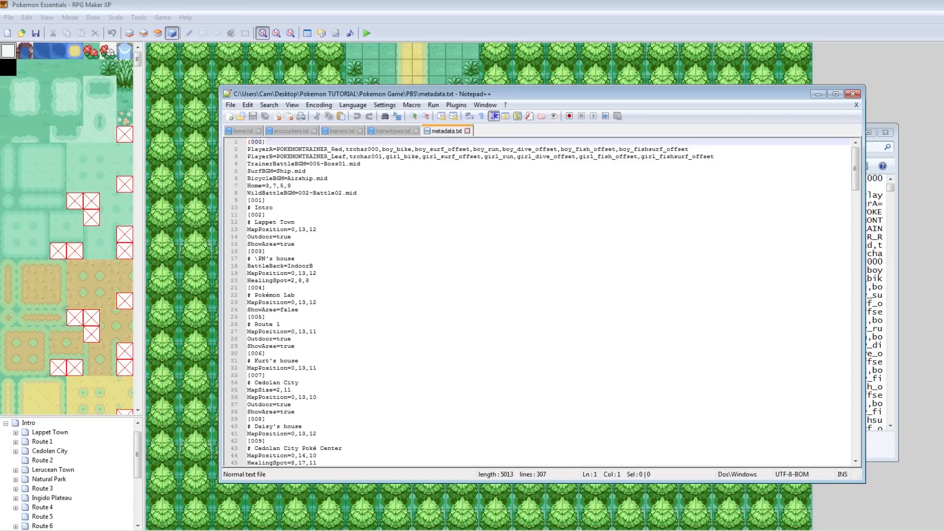
Step: Review the TrainerBattleBGM line in metadata.txt, then return to the Pokemon Game folder
left_click(296, 164)
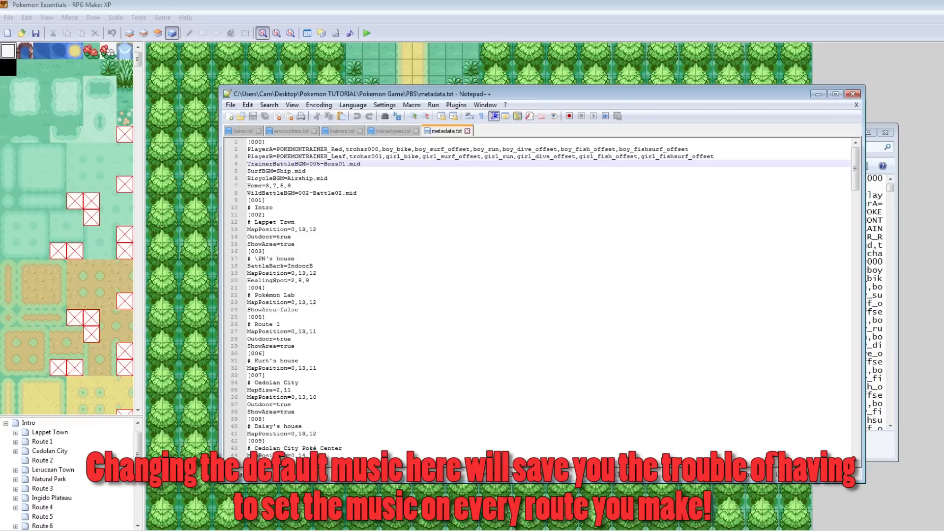
double_click(327, 162)
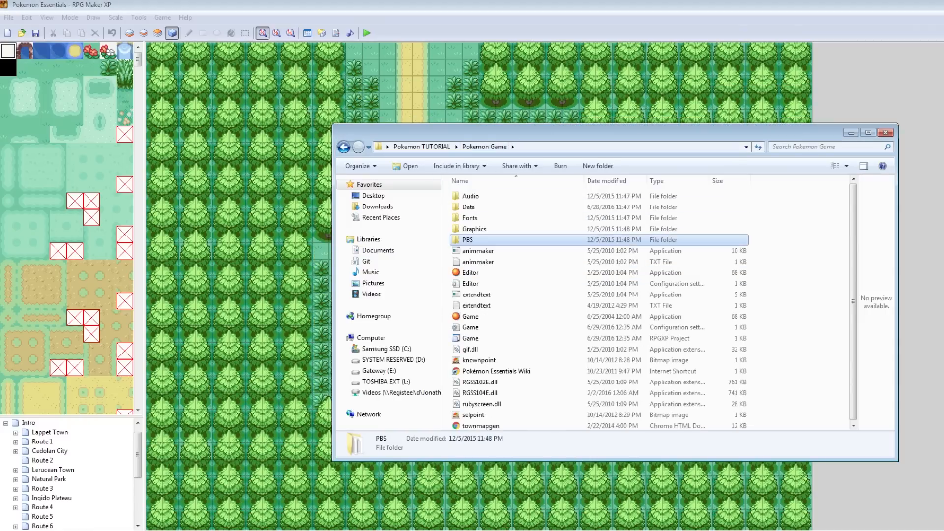
Step: Browse Audio > BGM and confirm TrainerBattle, TrainerVictory and WildVictory are MP3 files
double_click(469, 196)
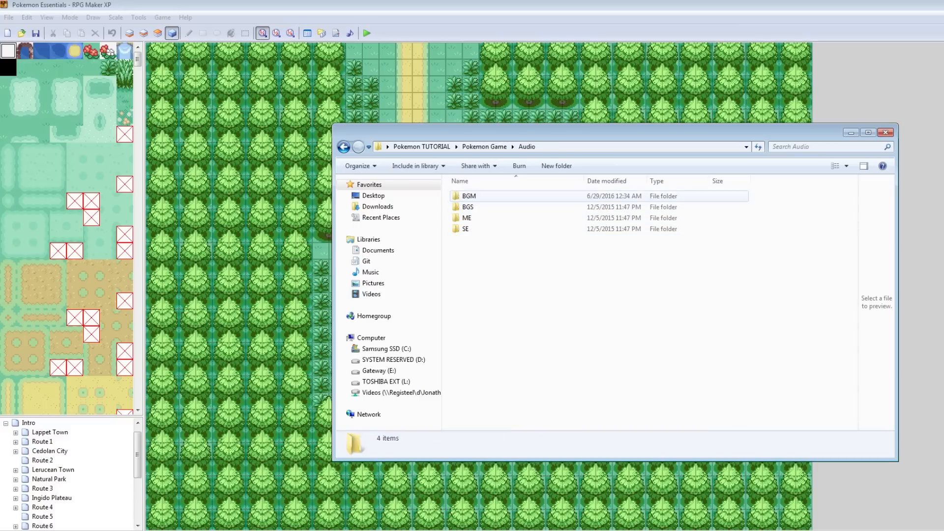
double_click(469, 196)
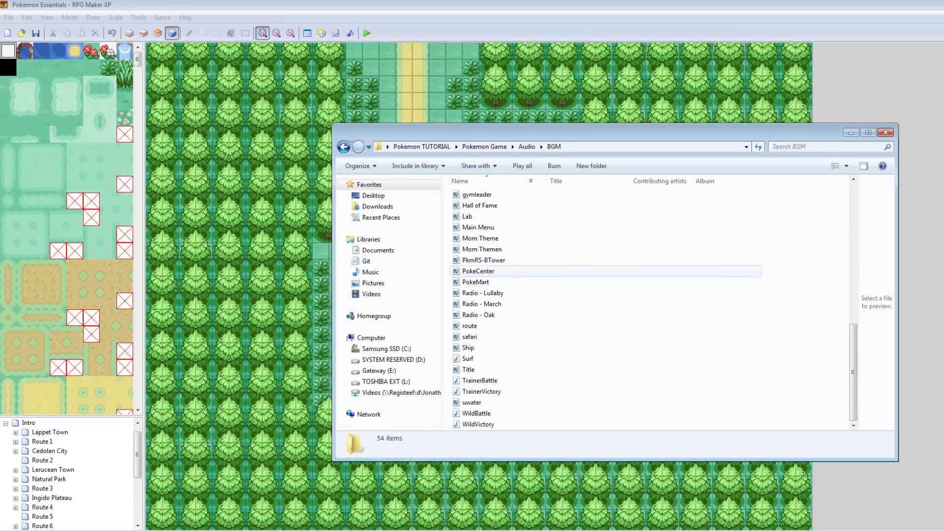
left_click(343, 147)
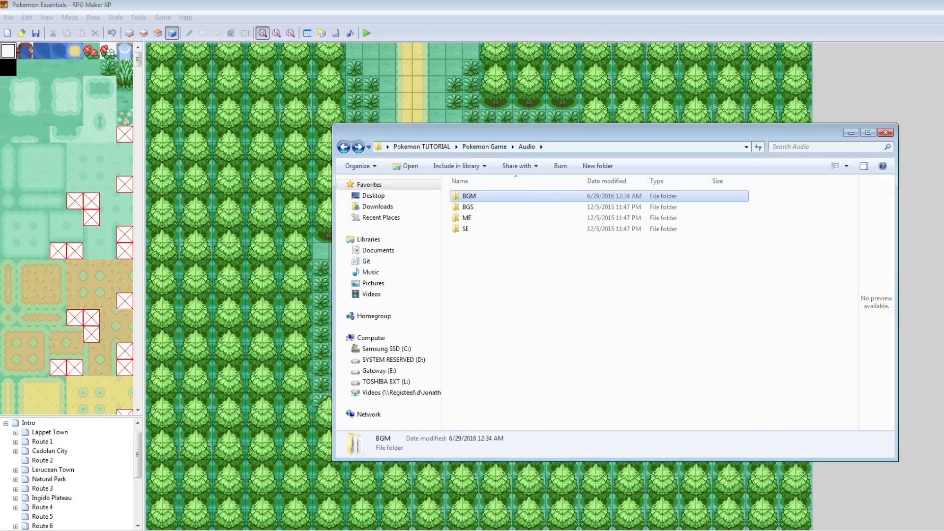
double_click(468, 196)
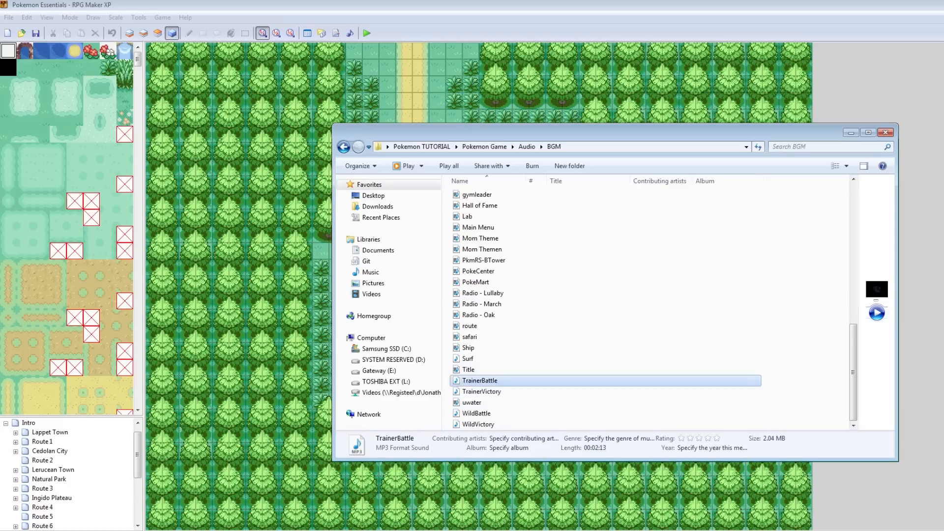
left_click(482, 392)
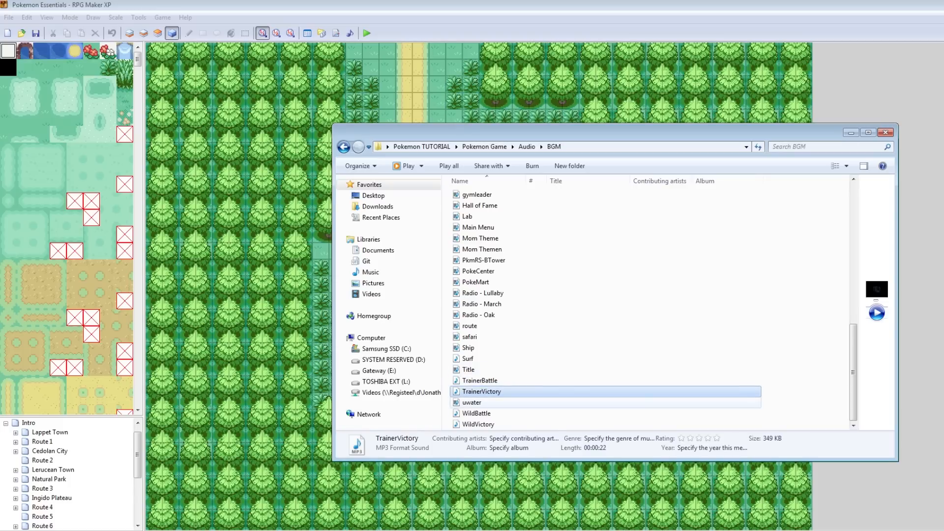
left_click(479, 424)
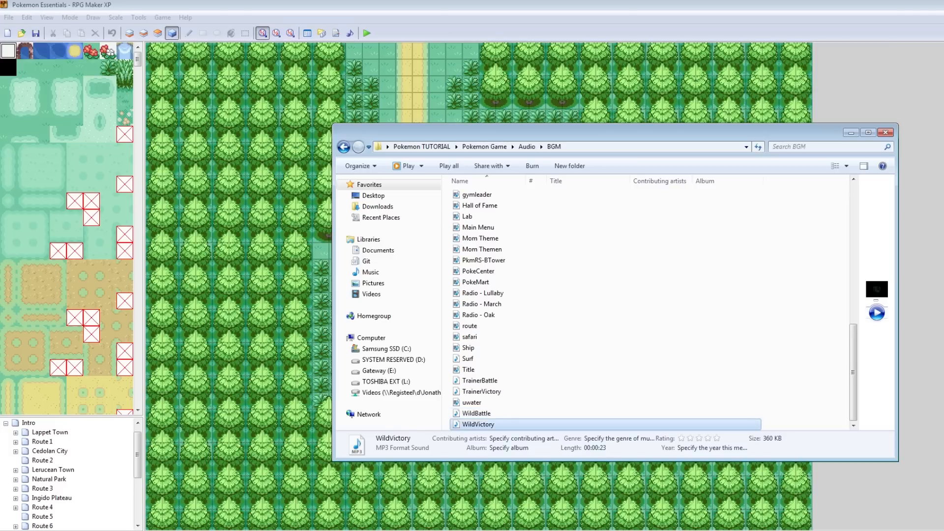
left_click(477, 413)
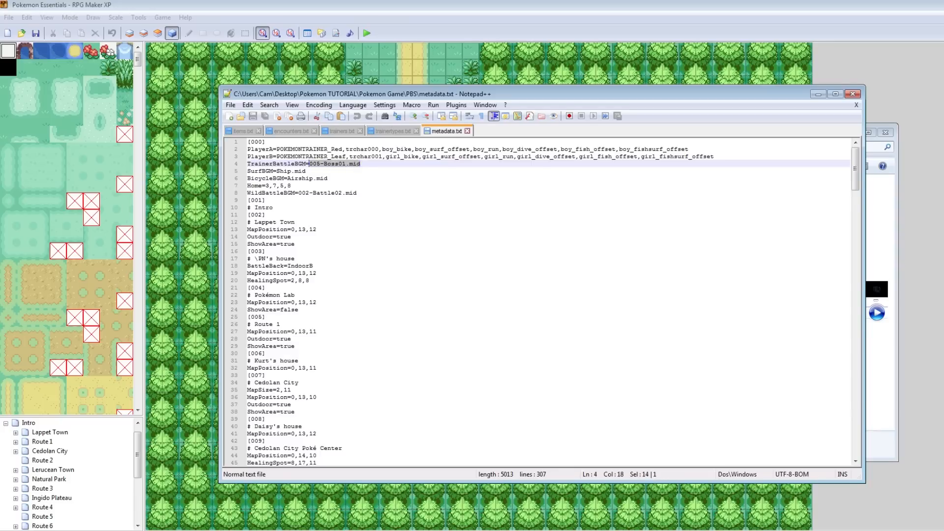
Step: Enter TrainerBattle.mp3 as the battle music value in metadata.txt, then launch a playtest
type("Traine")
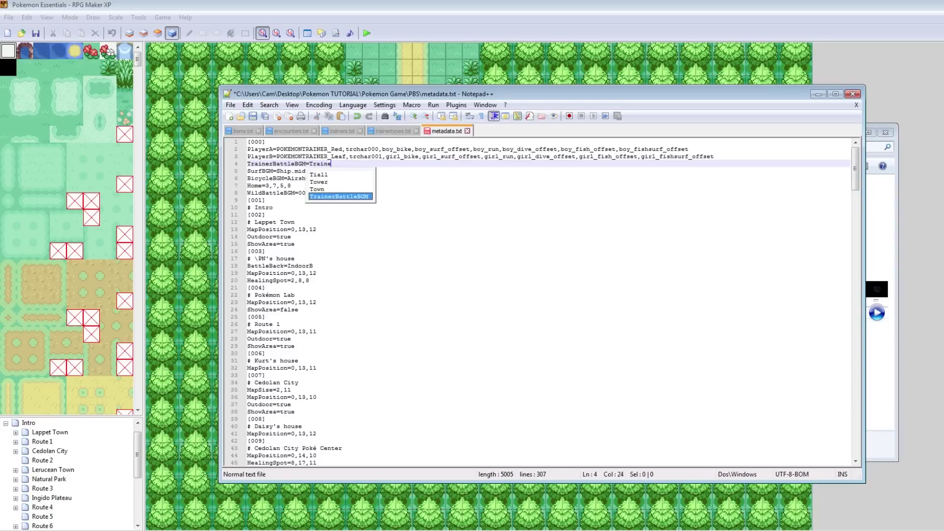
type("rBattle")
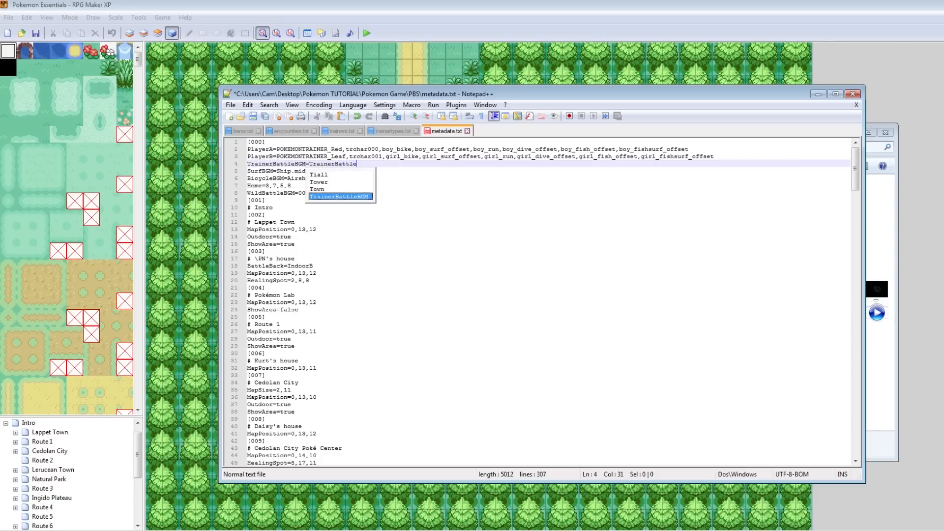
type(".mp3")
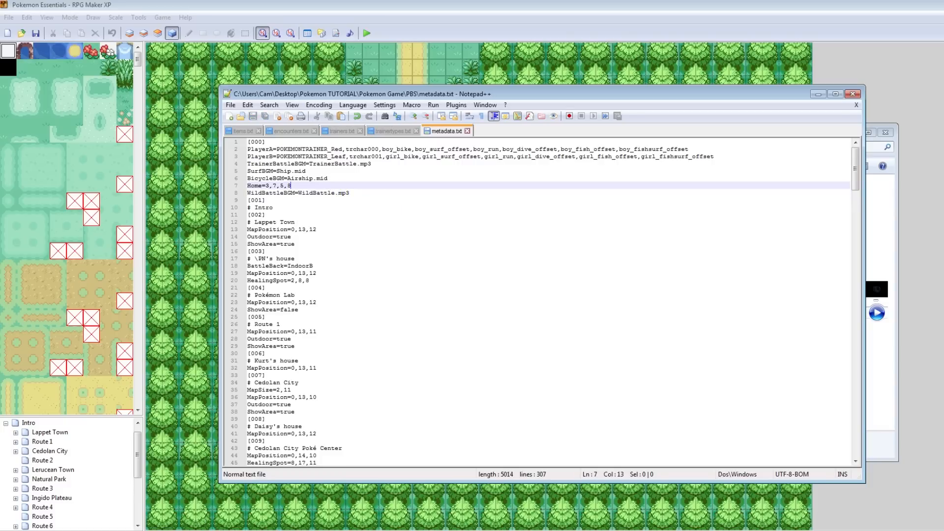
left_click(367, 33)
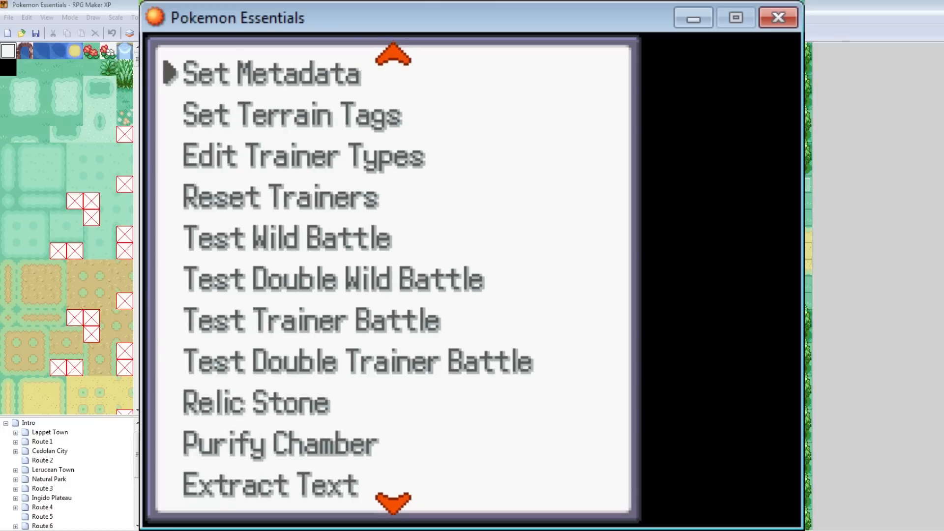
Step: Open Set Metadata in the Debug menu and scroll through the WildBattleBGM track list
left_click(271, 73)
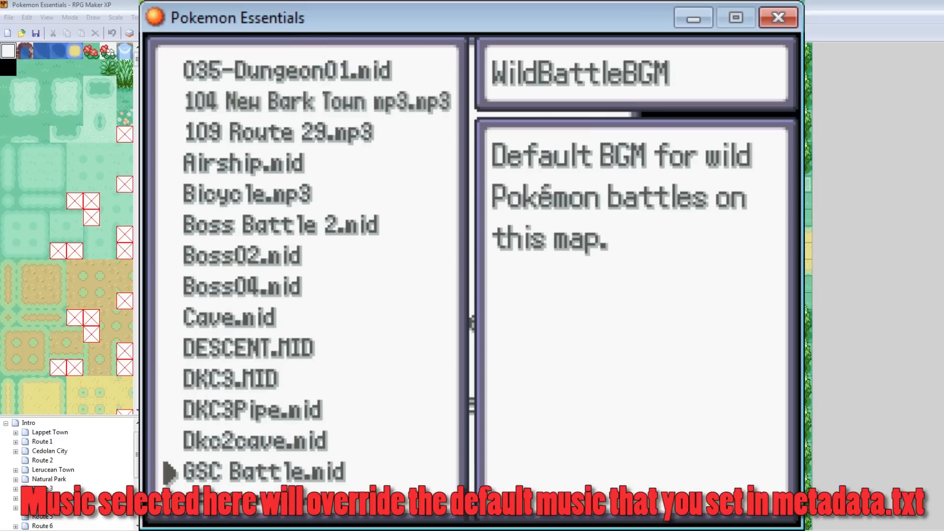
scroll("down", 3)
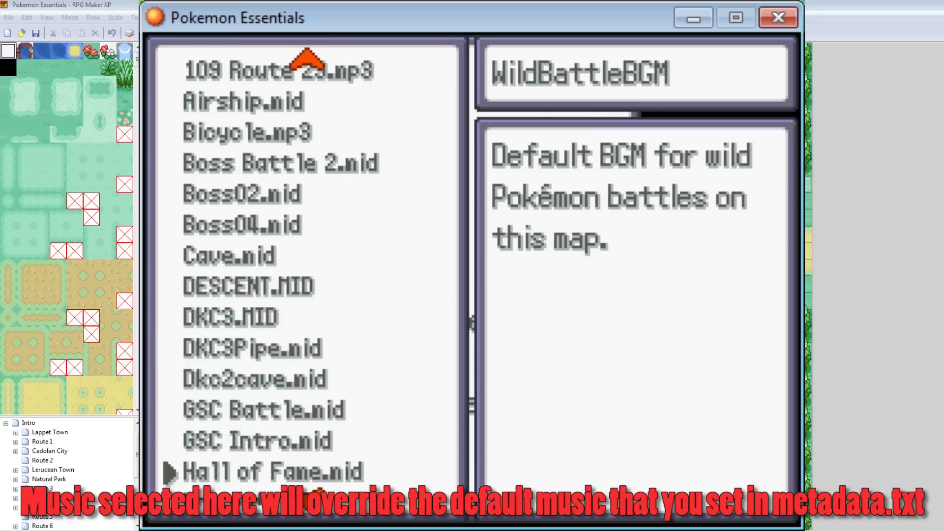
scroll("down", 3)
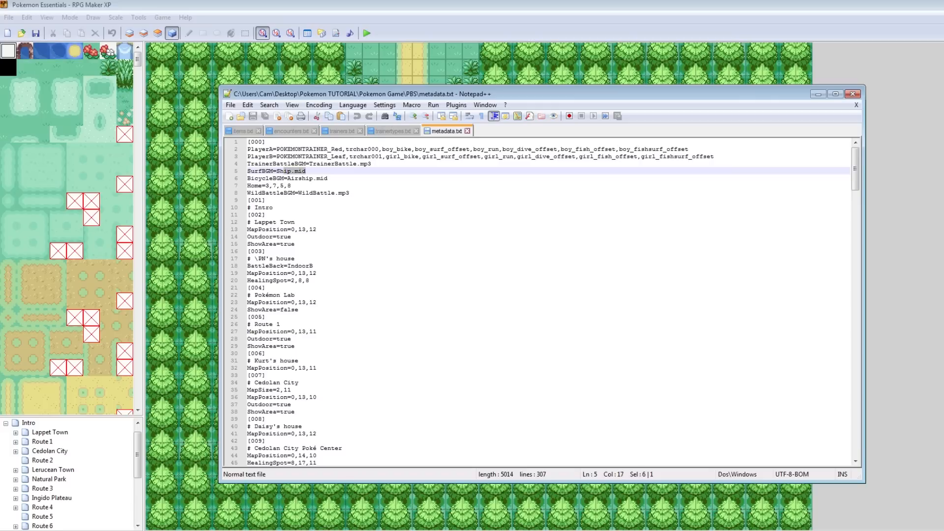
Step: Run a playtest showing night shading on Route 1, then close the game window
left_click(367, 163)
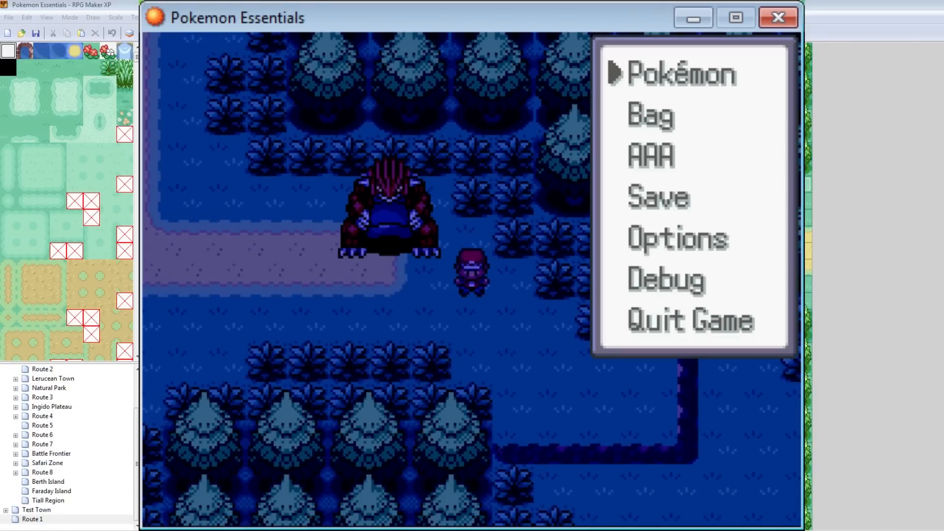
left_click(657, 197)
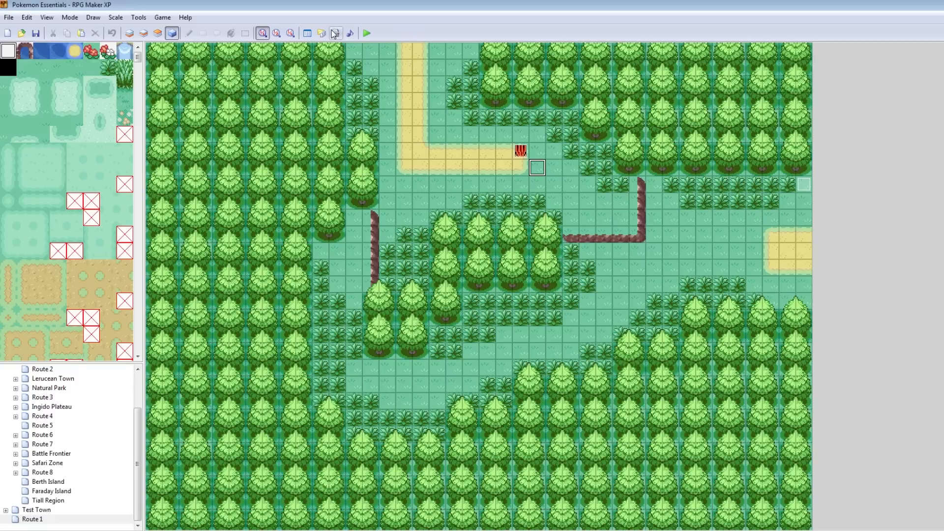
Step: In the Script Editor's Settings script, change ENABLESHADING from true to false
left_click(335, 33)
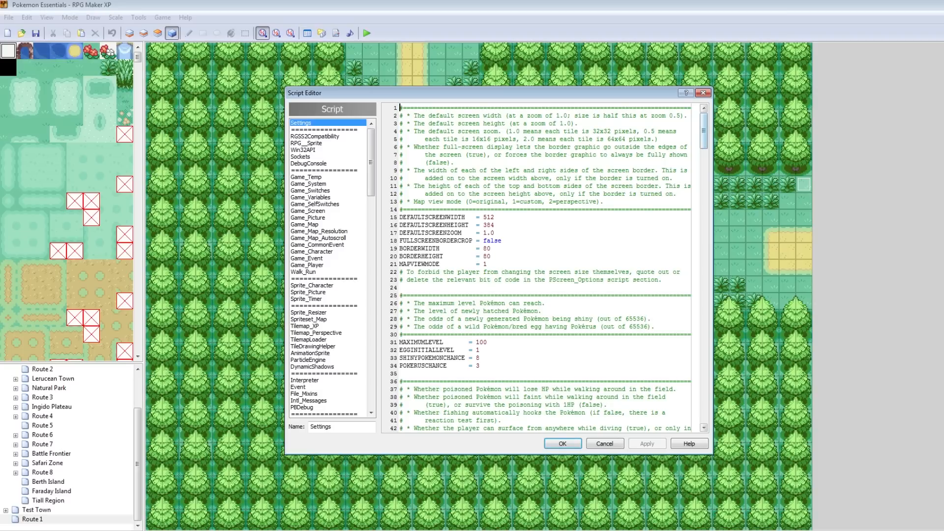
scroll("down", 3)
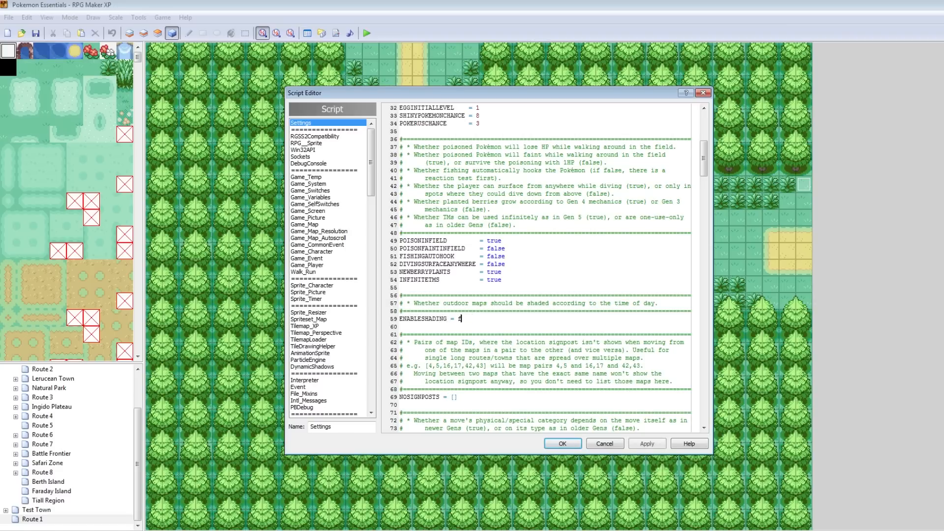
type("false")
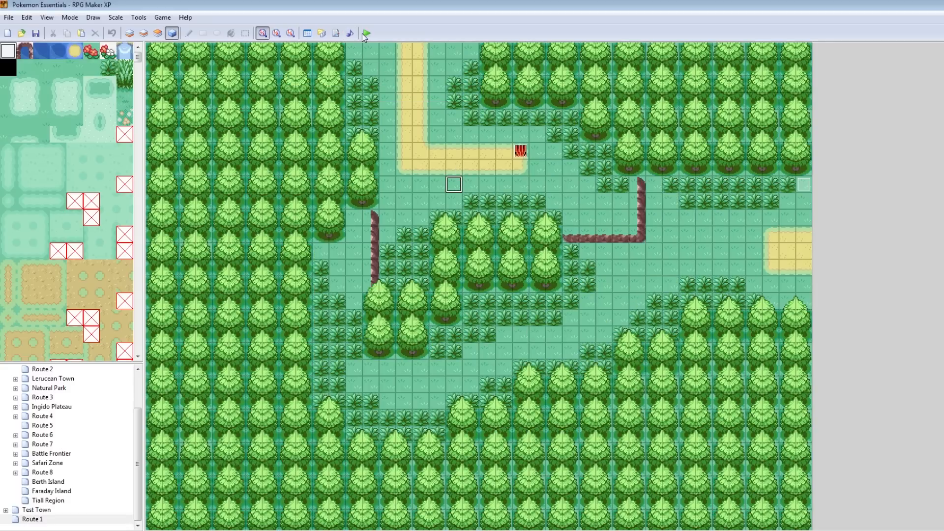
Step: Playtest Route 1 in daylight, flee a wild Pikachu battle, and walk up to Groudon
left_click(366, 32)
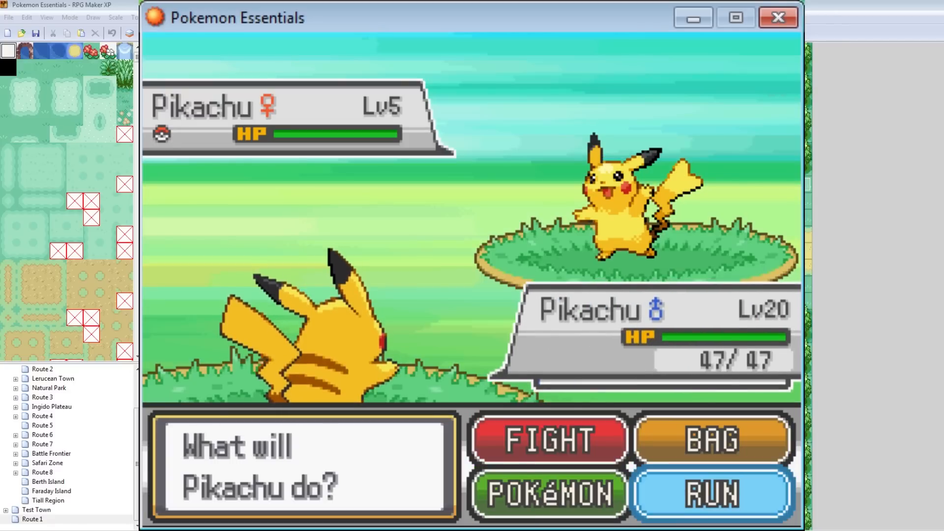
left_click(710, 498)
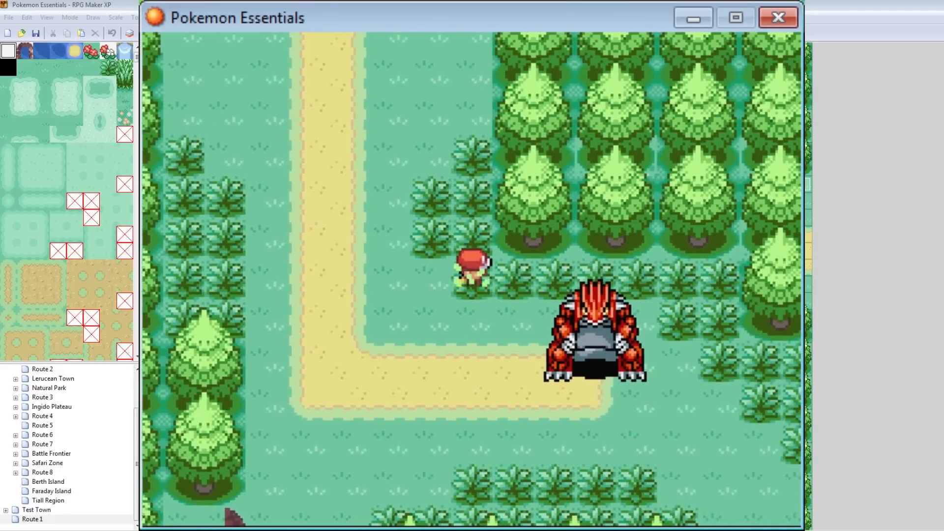
key("Up")
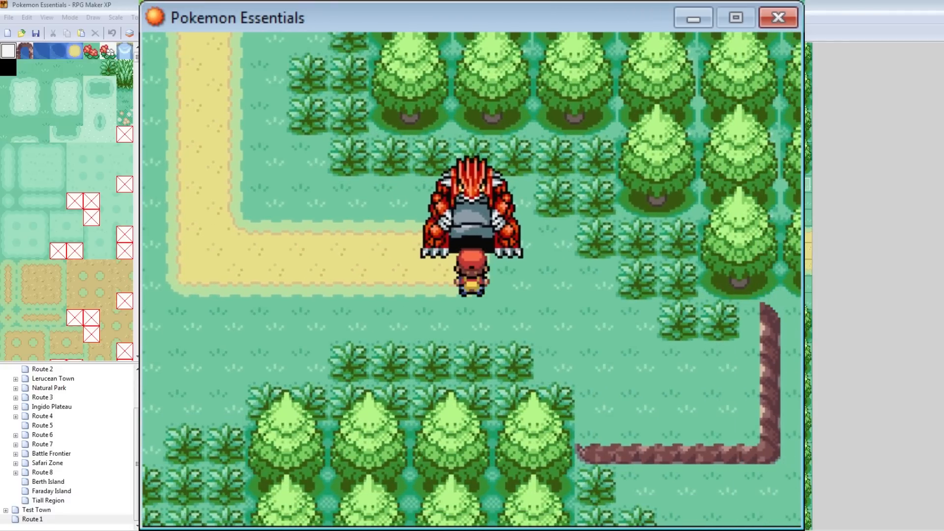